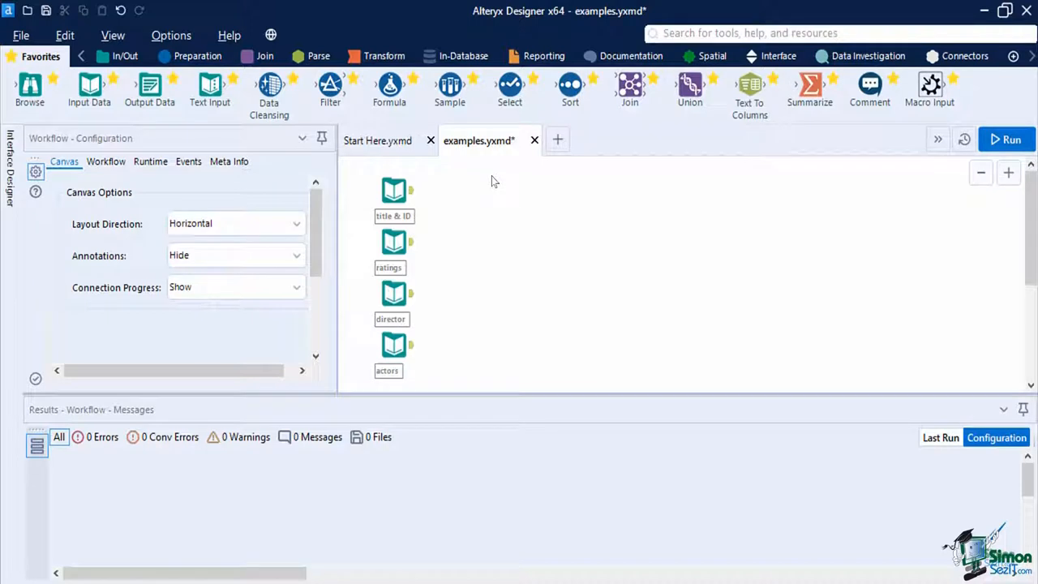
pyautogui.moveTo(503, 266)
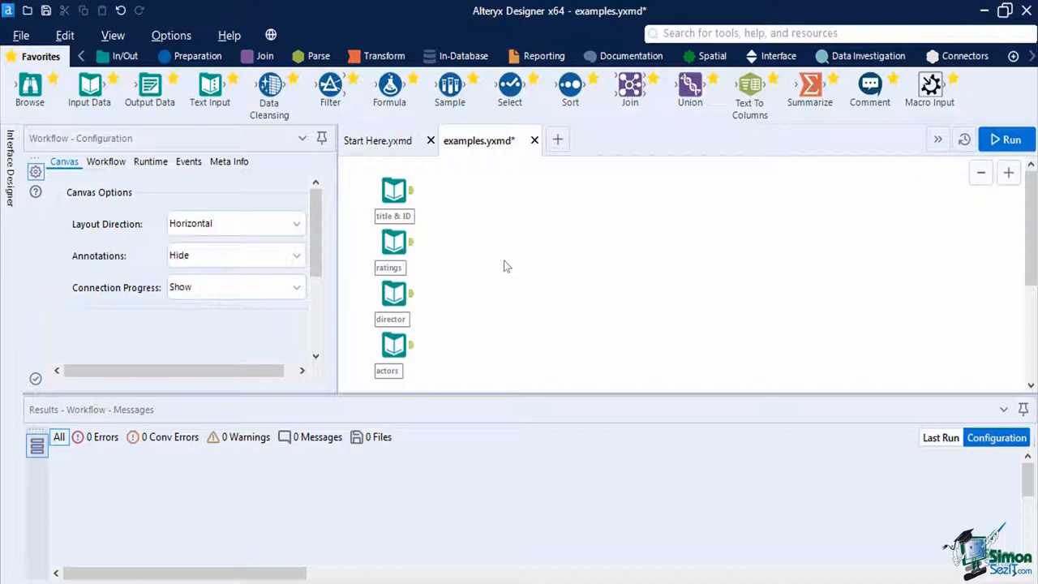
# - Select the title & ID input and view its 56 records rather than the field metadata
pyautogui.click(393, 195)
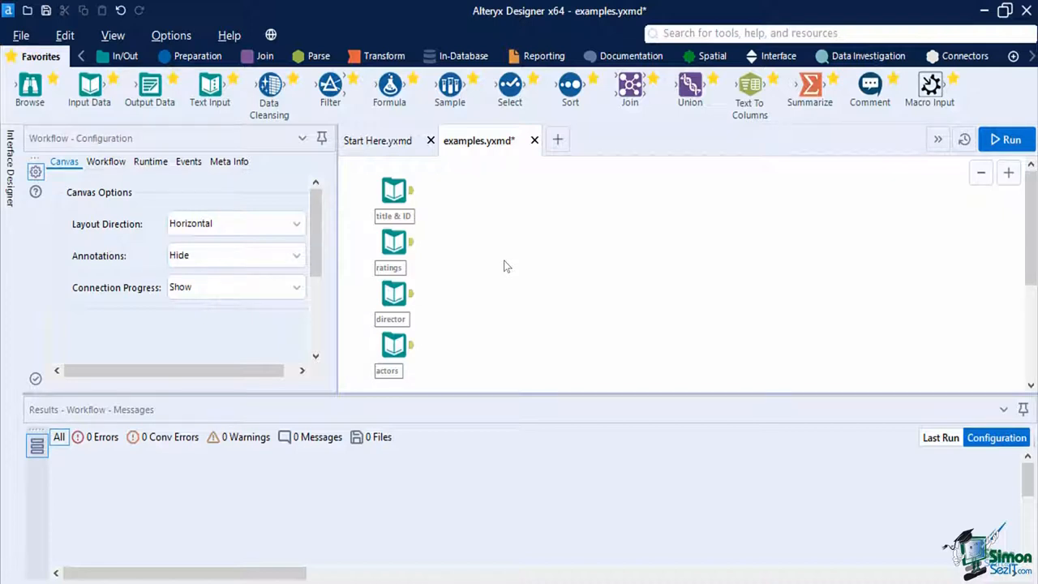
pyautogui.click(395, 191)
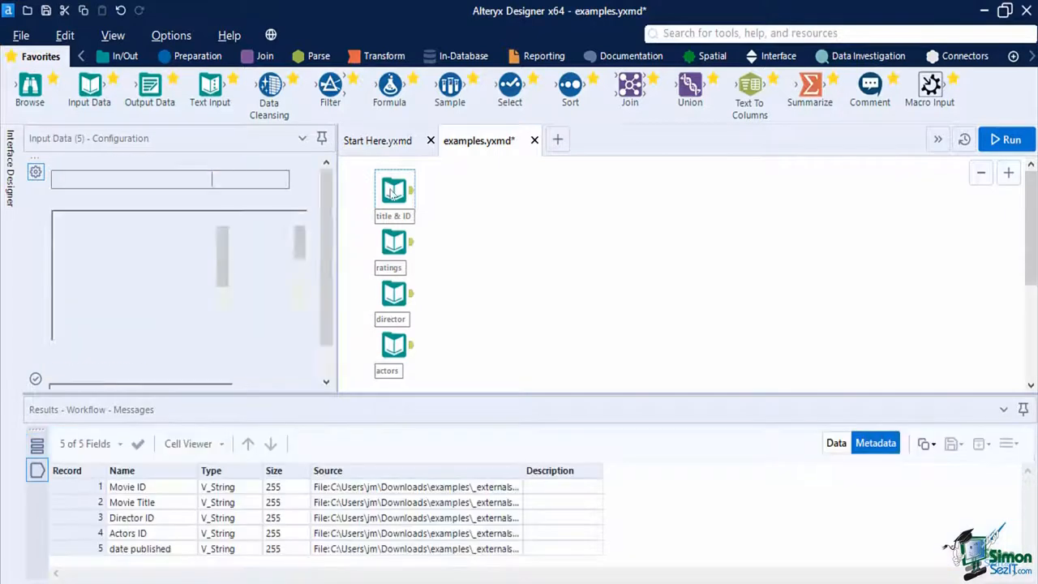
pyautogui.click(394, 191)
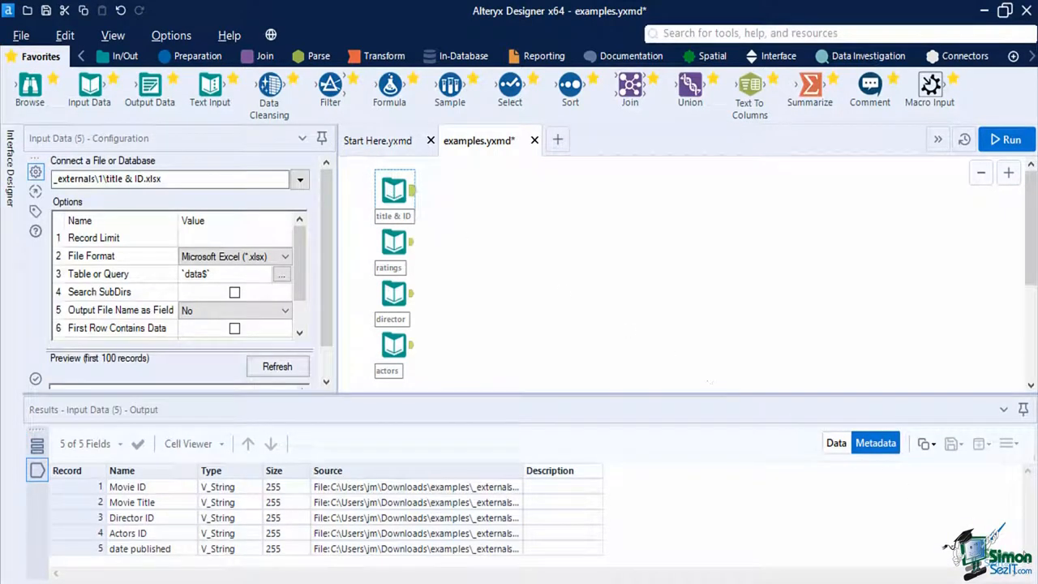
pyautogui.click(211, 470)
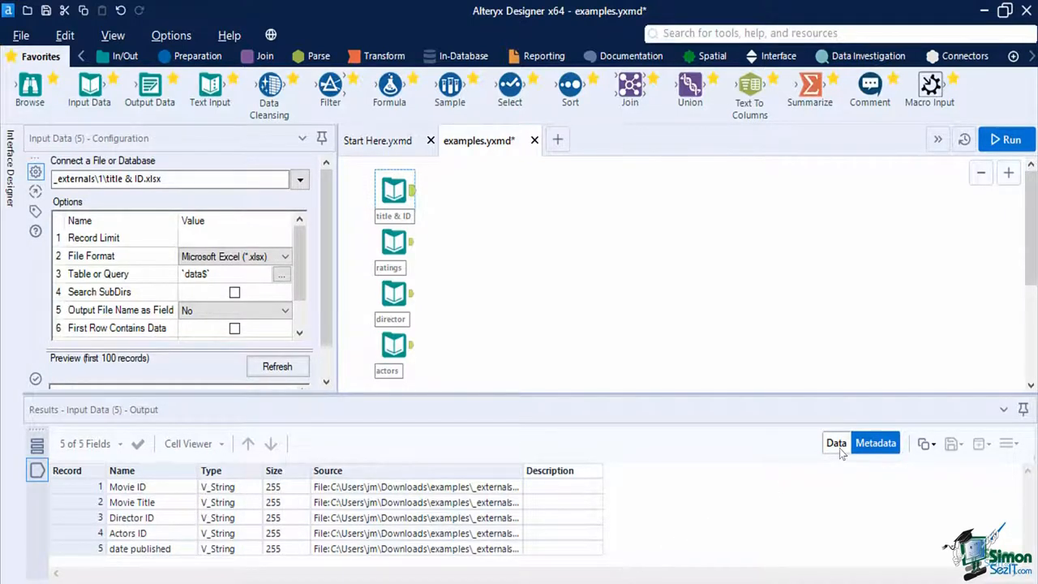
pyautogui.click(837, 443)
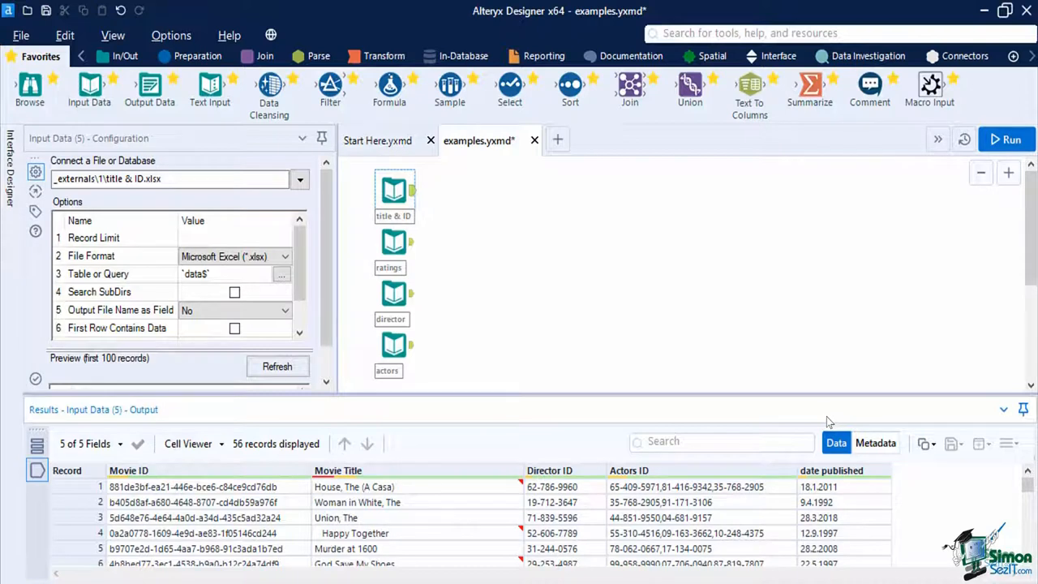
pyautogui.click(128, 470)
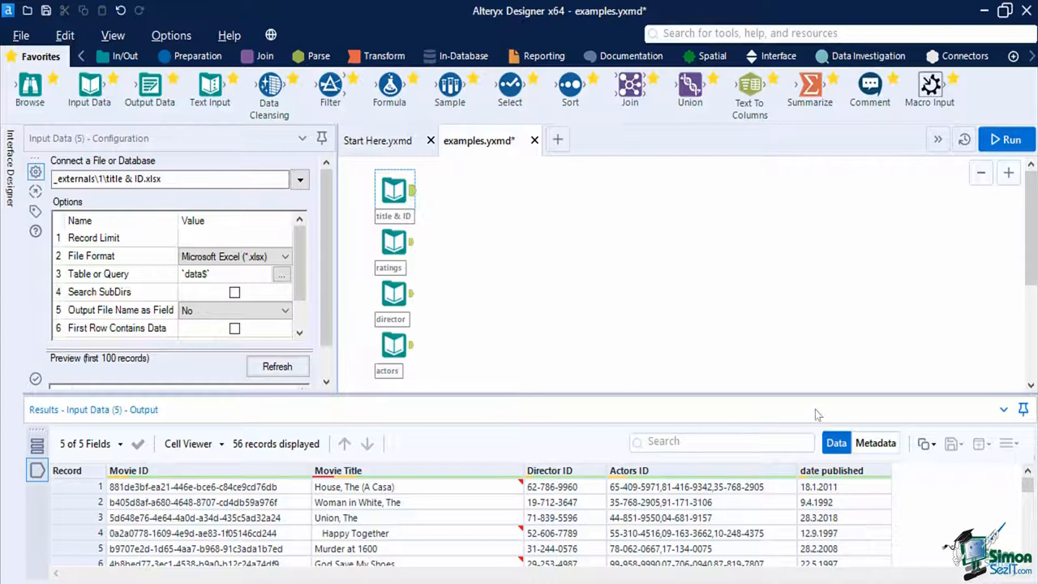
# - Add a Join matching title & ID Movie ID to ratings Title ID and run the workflow
pyautogui.click(266, 55)
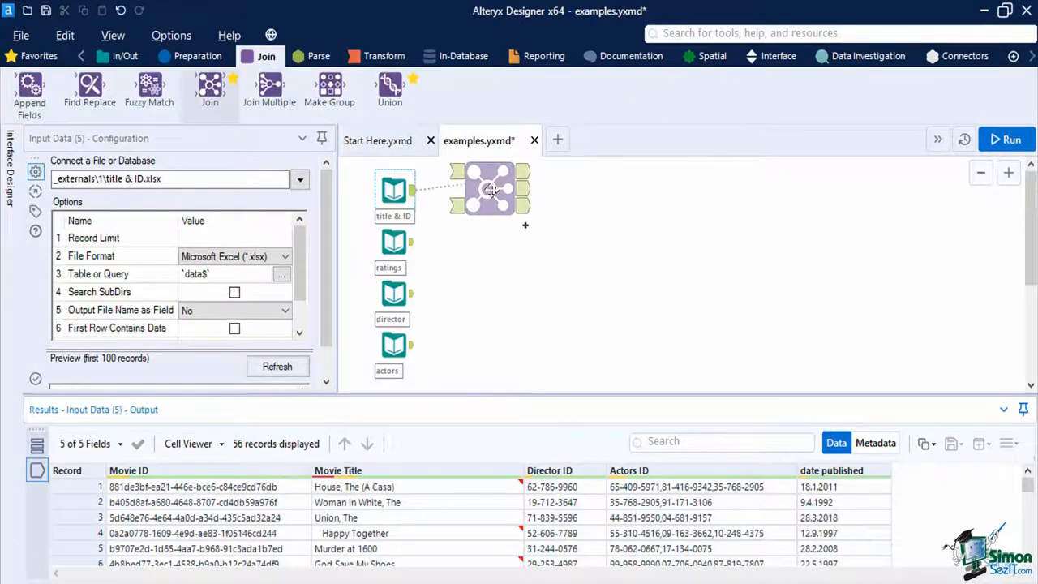
pyautogui.click(490, 191)
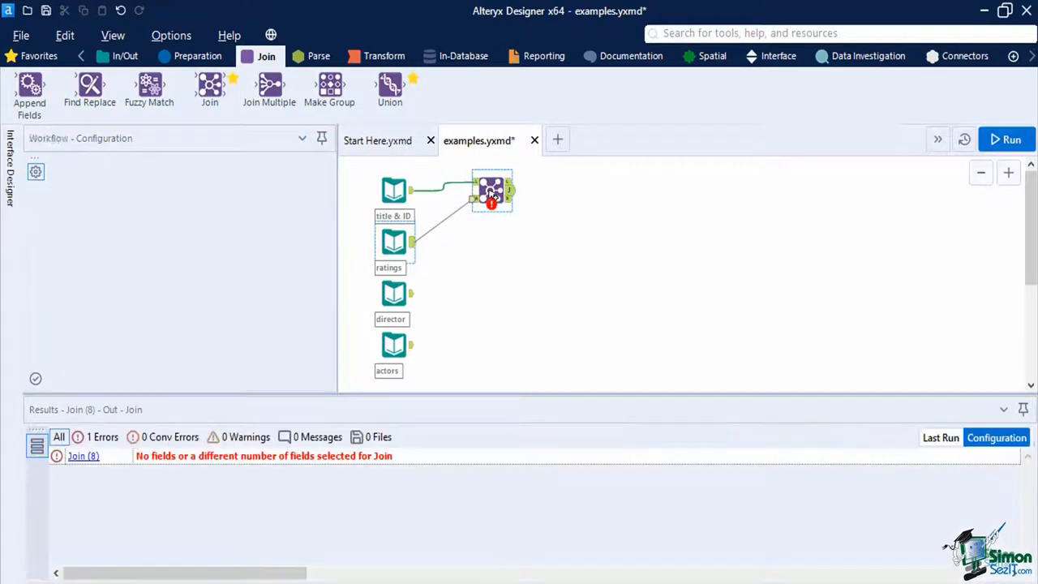
pyautogui.click(493, 192)
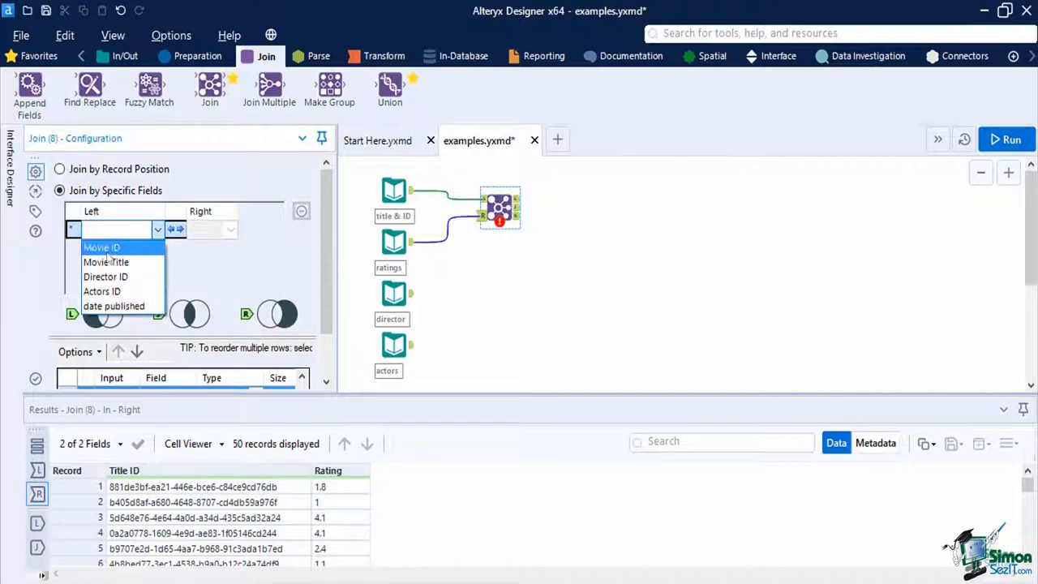
pyautogui.click(100, 246)
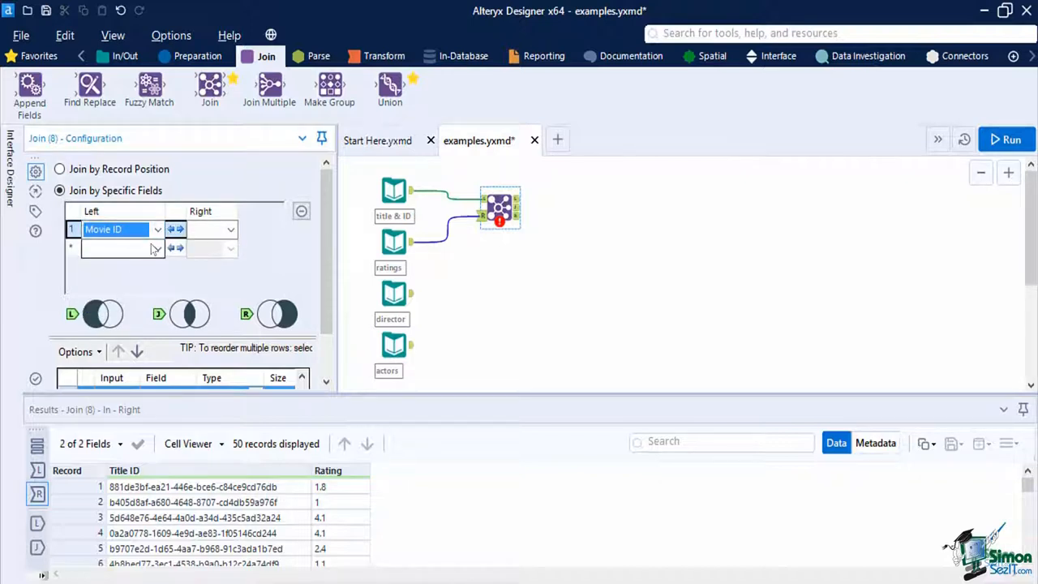
pyautogui.click(211, 229)
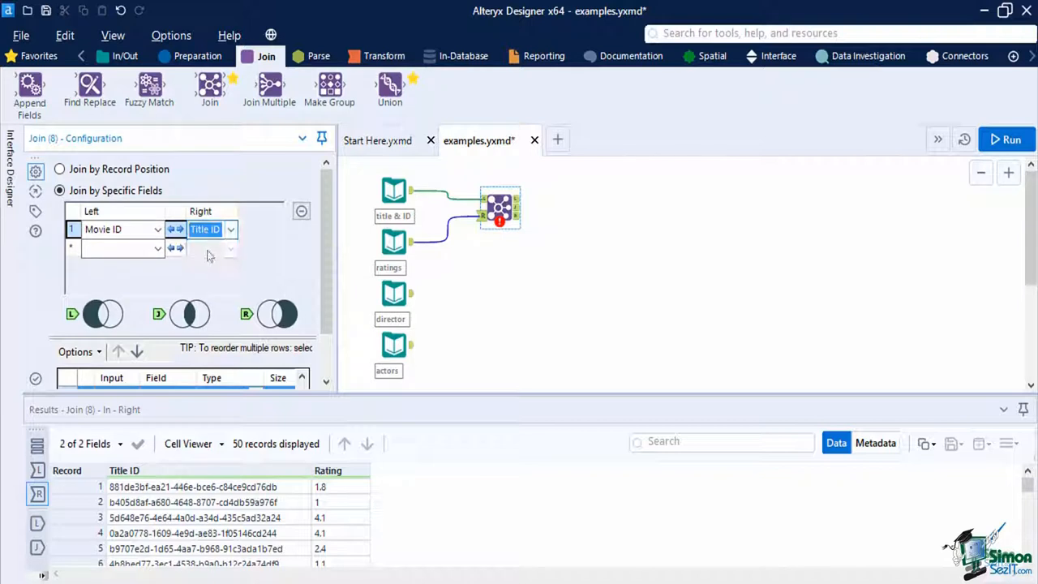
pyautogui.scroll(-3)
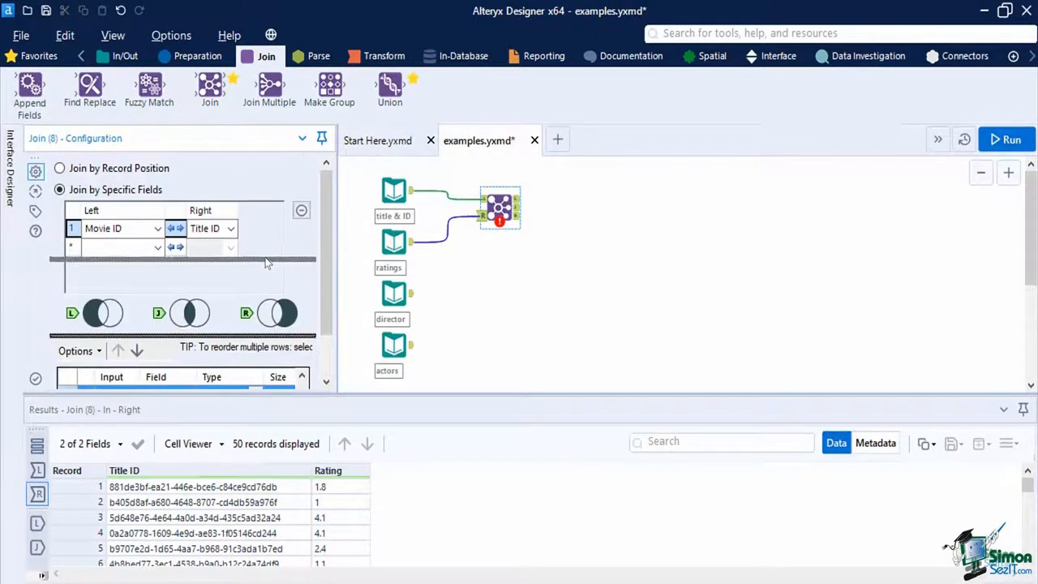
pyautogui.scroll(-3)
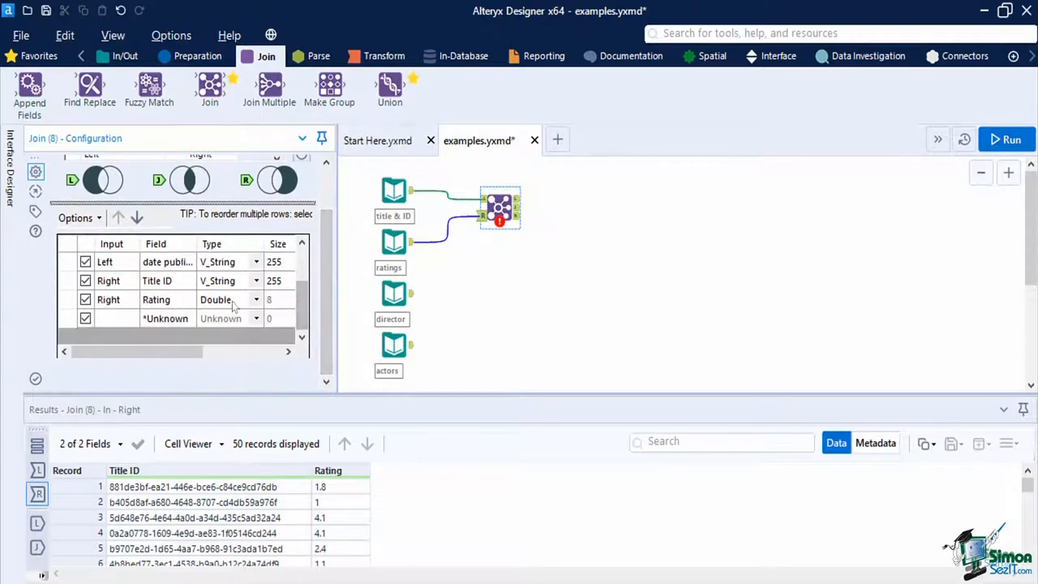
pyautogui.click(1006, 139)
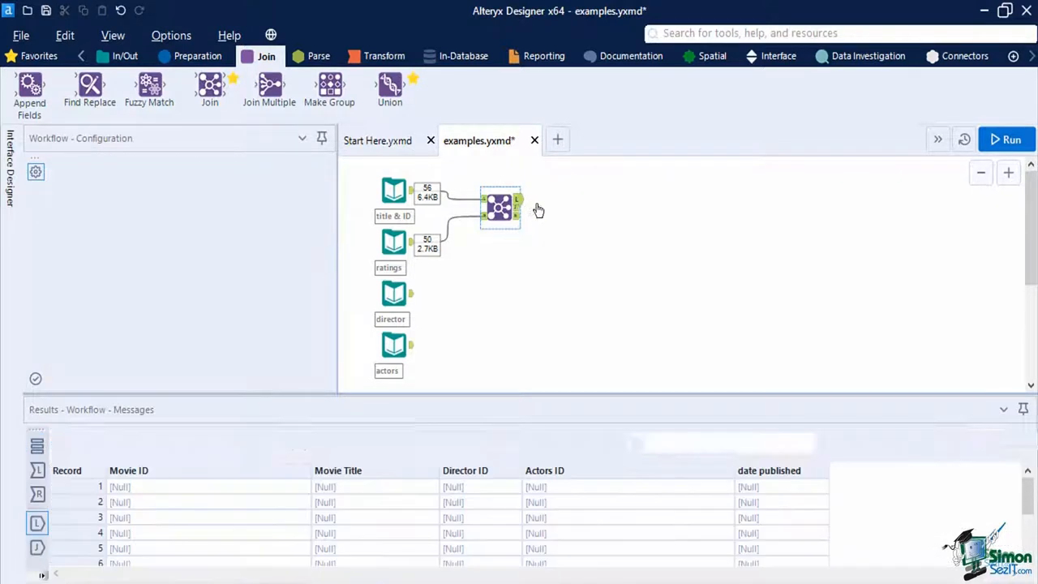
# - Filter the join's unmatched left records to Movie ID is not null and view the 4 passing rows
pyautogui.click(500, 208)
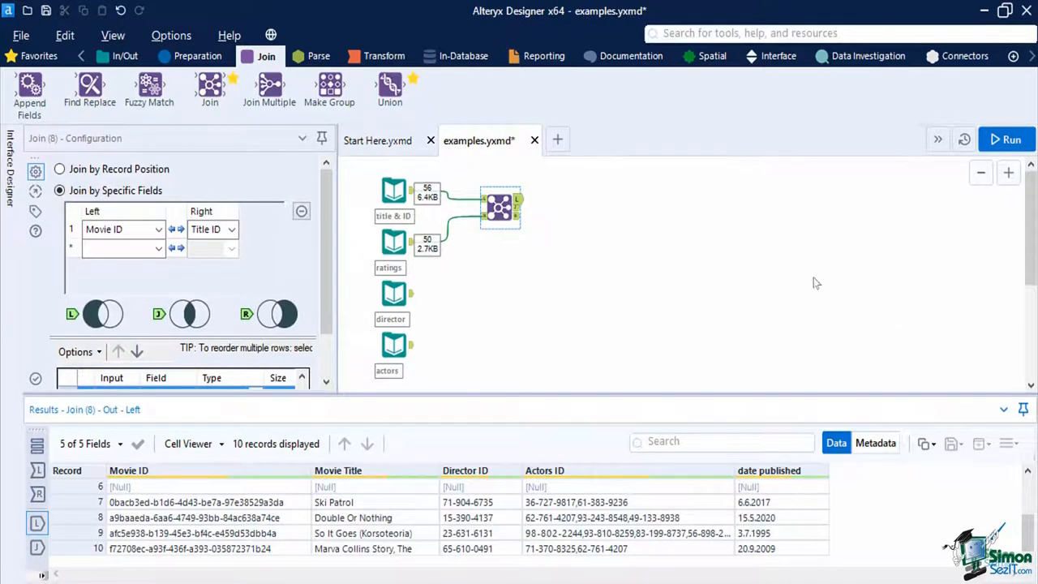
pyautogui.moveTo(717, 221)
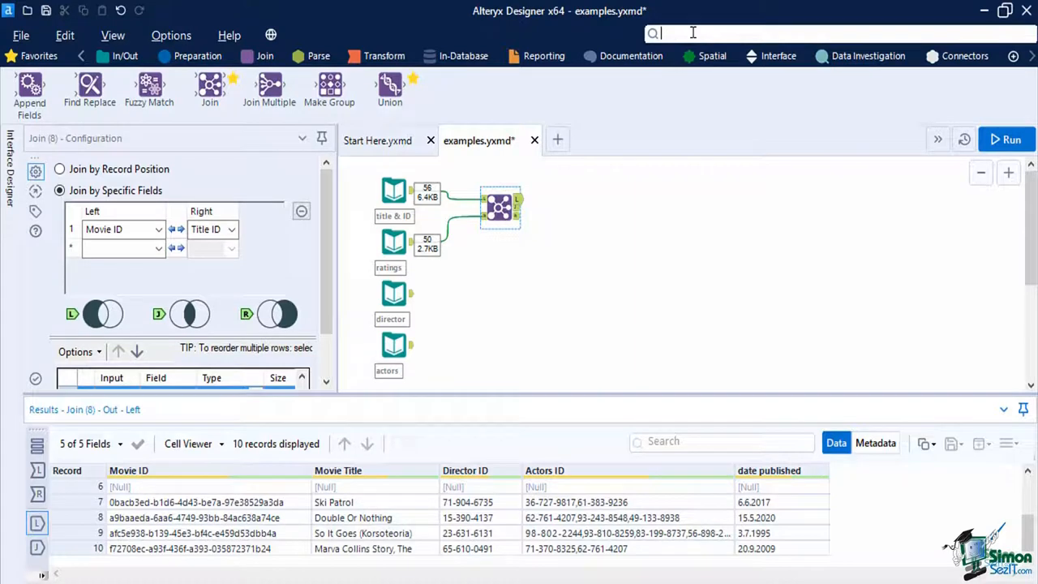
pyautogui.write('filter')
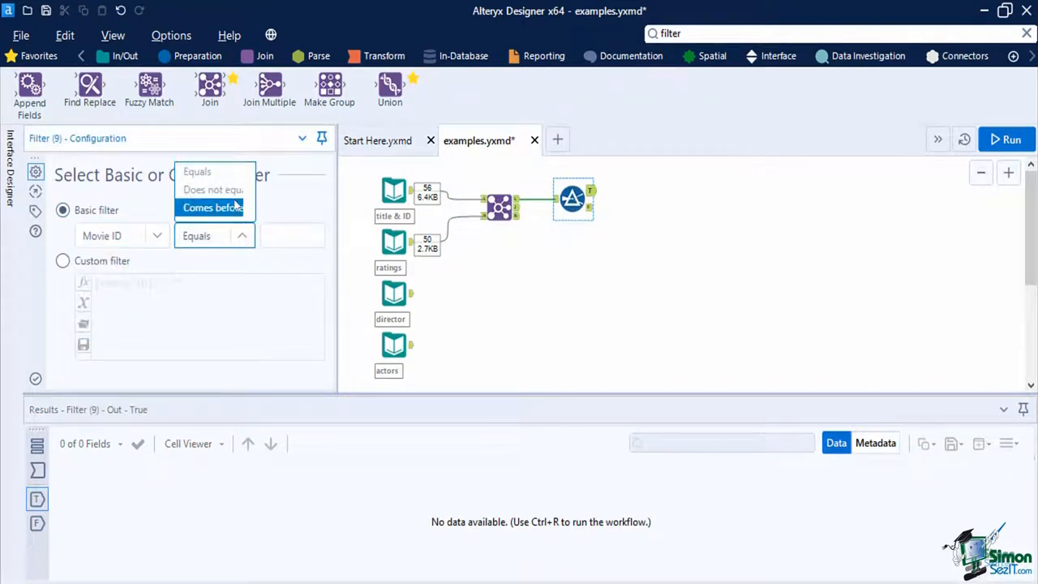
pyautogui.click(204, 237)
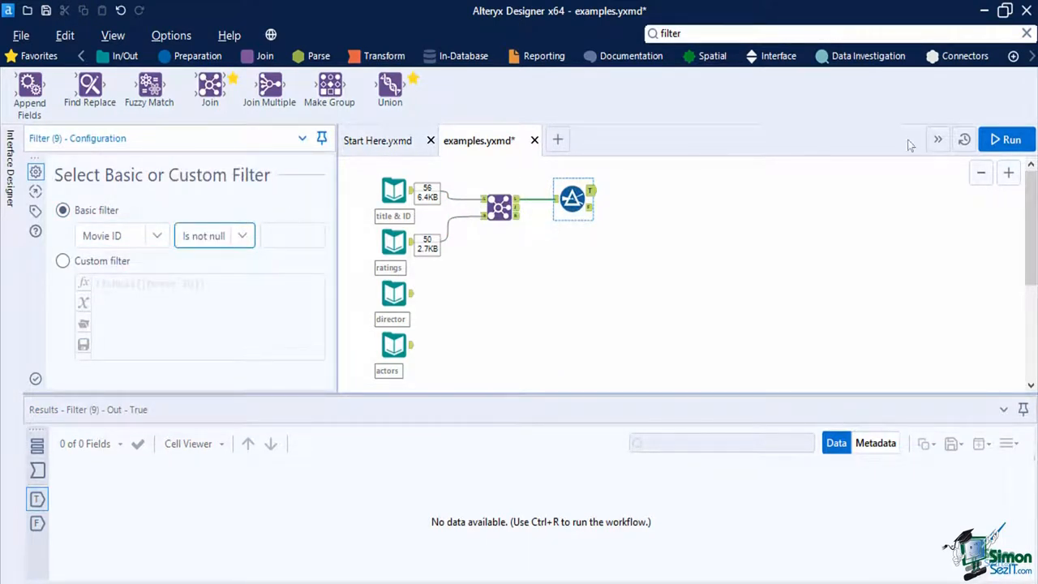
pyautogui.click(1012, 140)
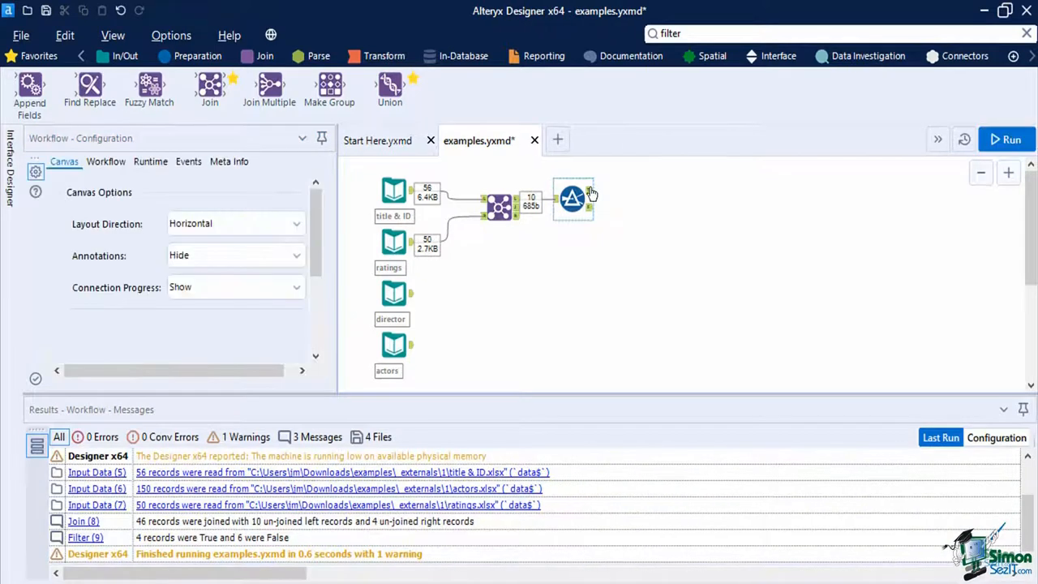
pyautogui.click(575, 197)
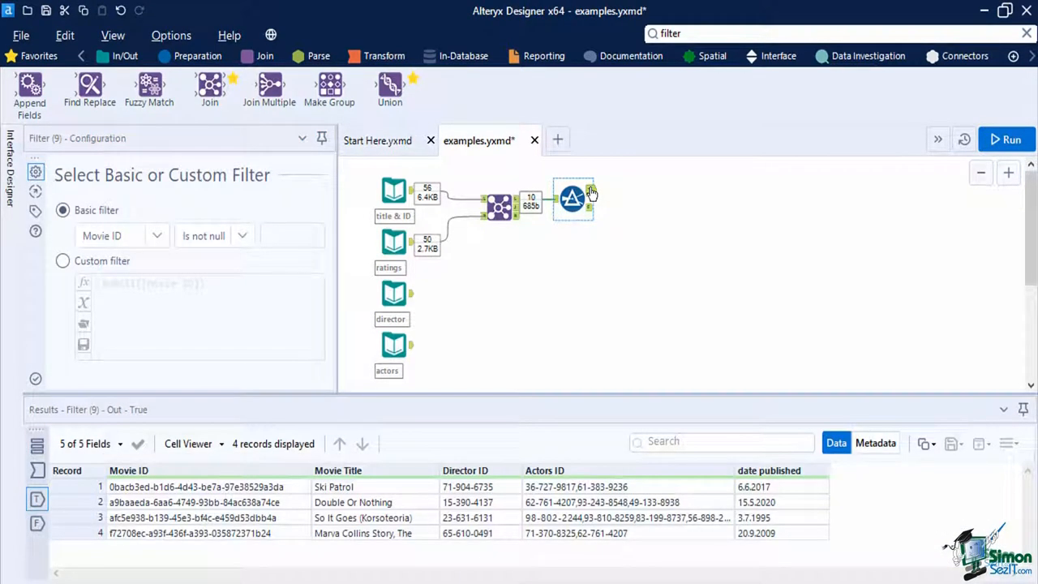
pyautogui.moveTo(693, 188)
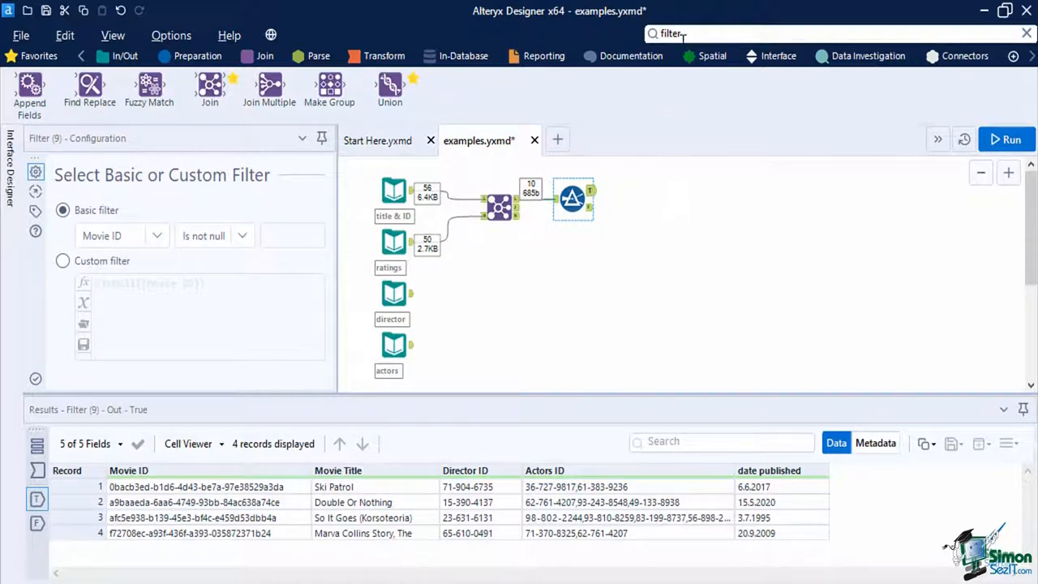
# - Add a Formula creating a rating column, size 255, with expression "Not Available"
pyautogui.write('form')
pyautogui.write('rating')
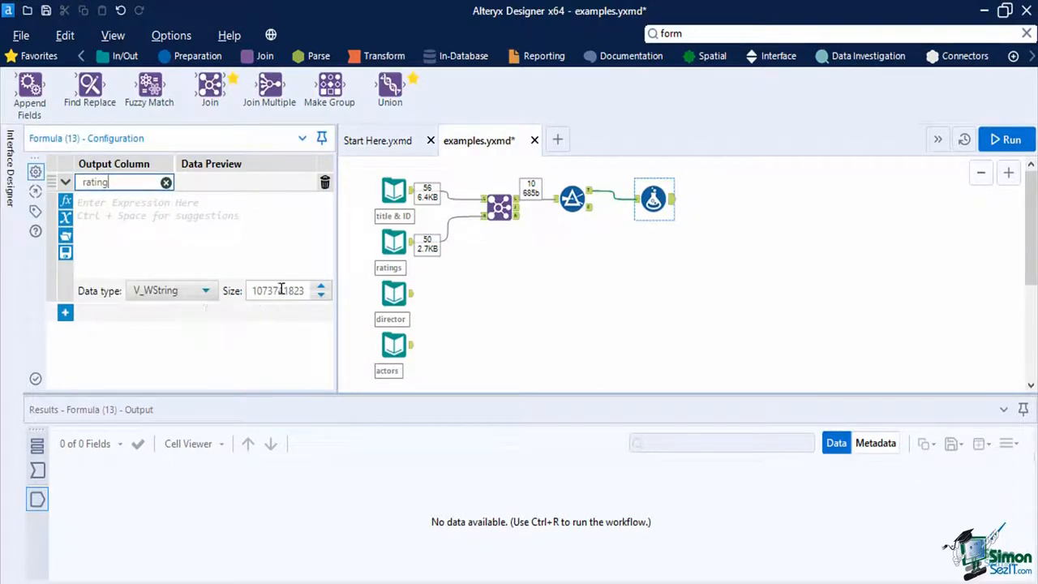
pyautogui.write('255')
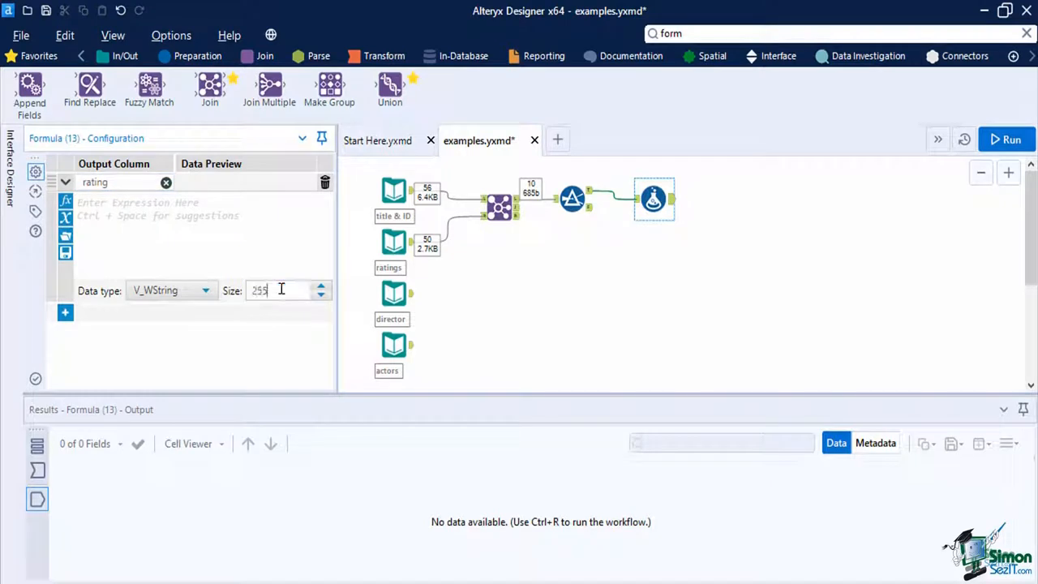
pyautogui.write('"Not Available"')
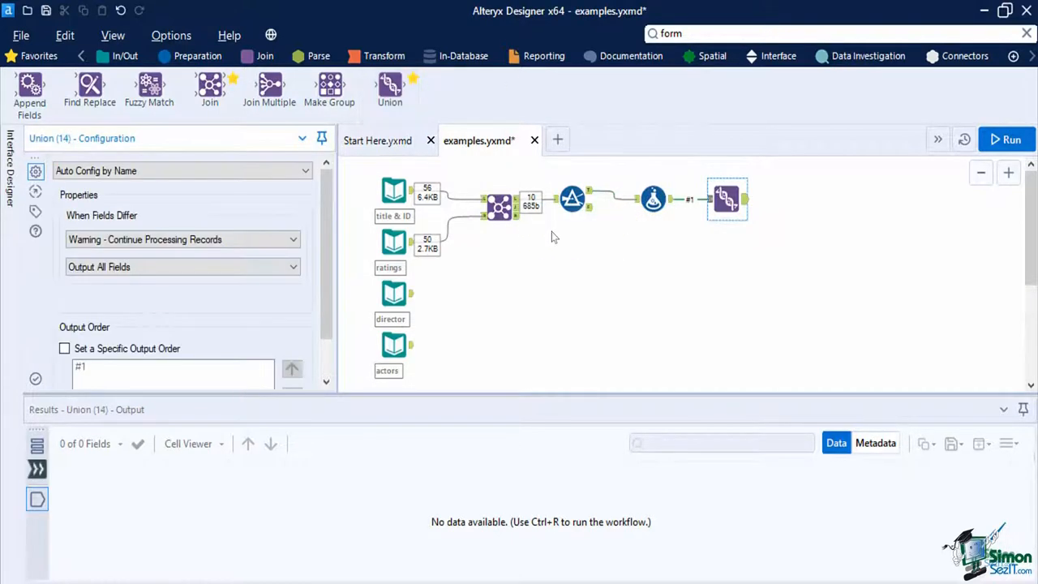
# - Set the Union to Manually Configure Fields, run, and inspect the 50 records including the Not Available rating
pyautogui.click(500, 208)
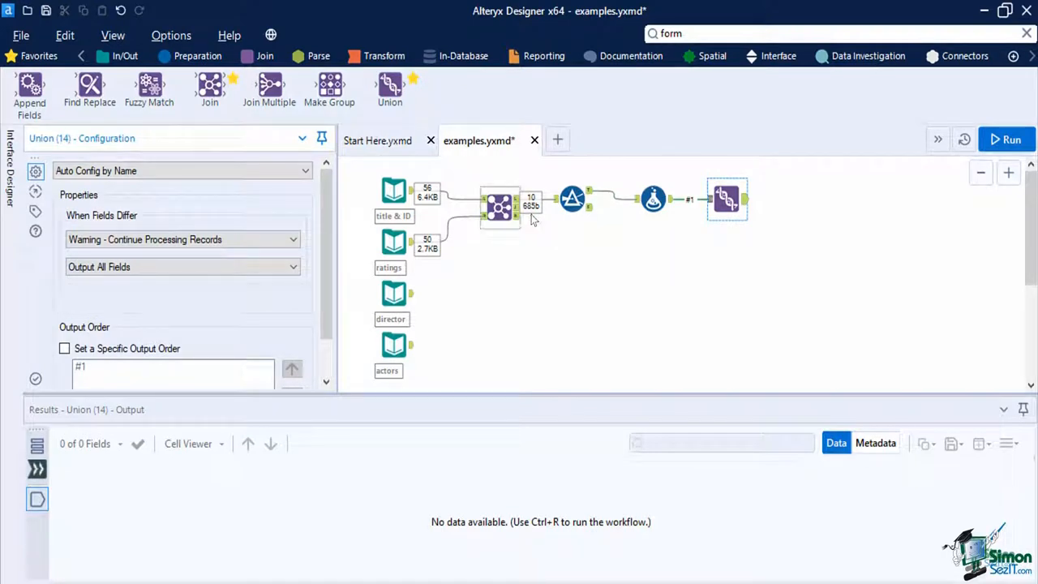
pyautogui.moveTo(500, 207)
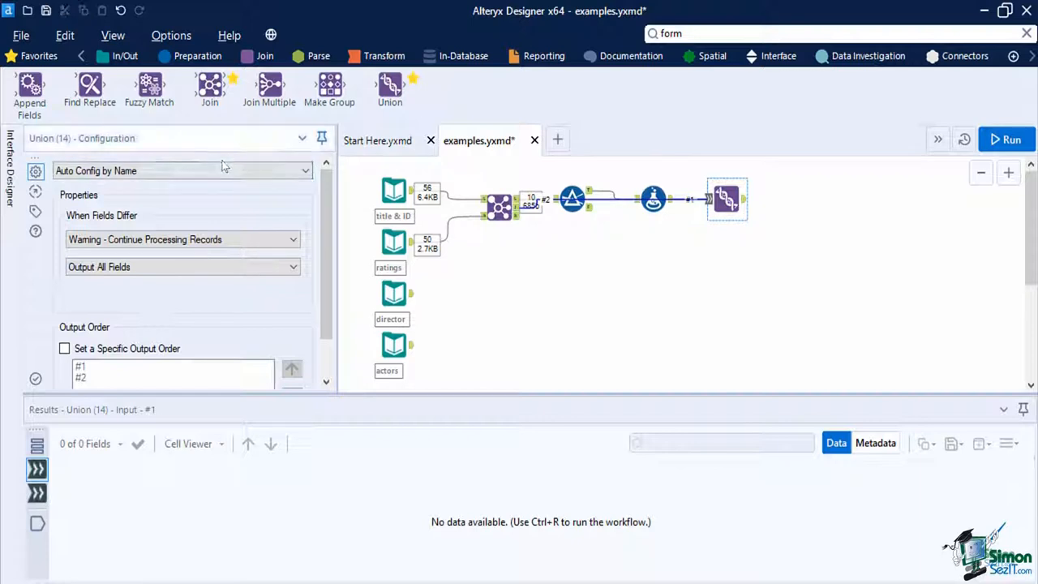
pyautogui.click(182, 171)
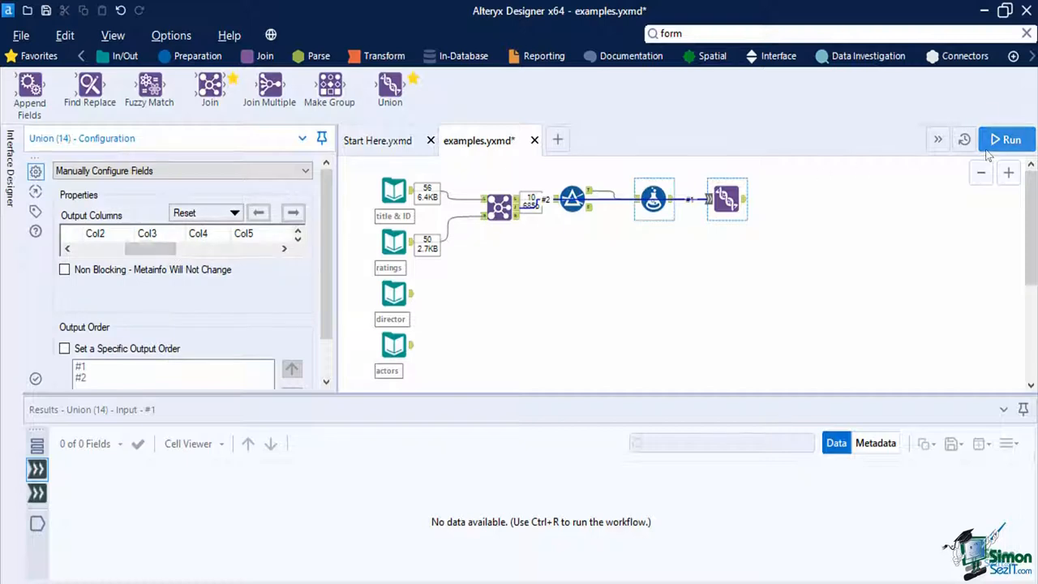
pyautogui.click(1011, 140)
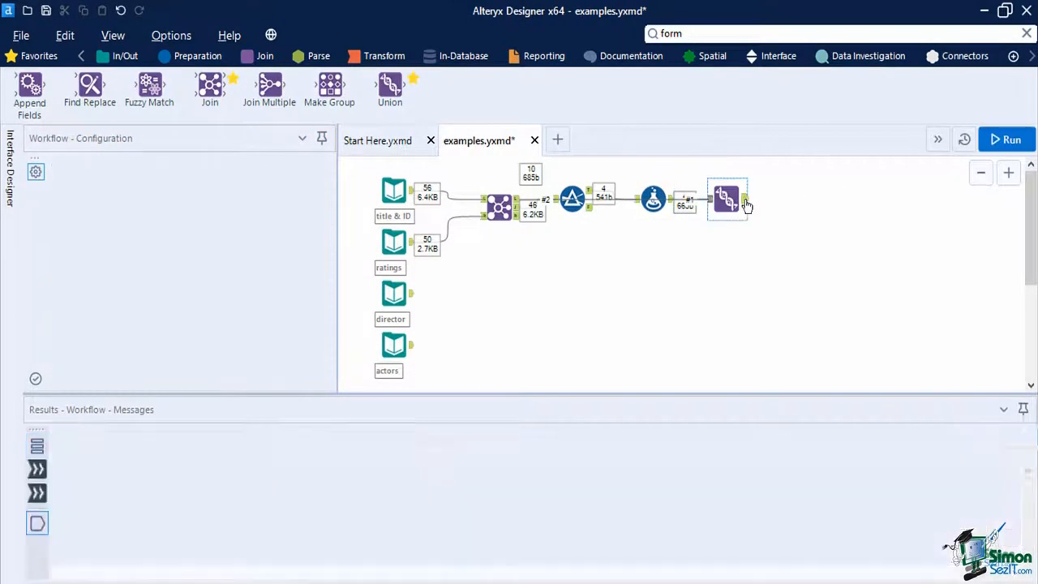
pyautogui.click(727, 198)
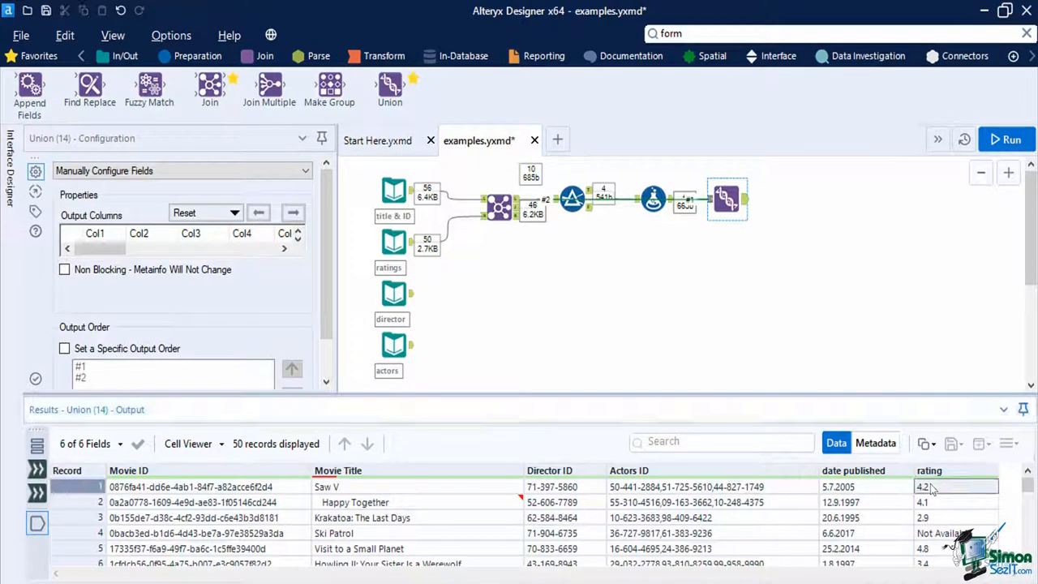
pyautogui.click(954, 532)
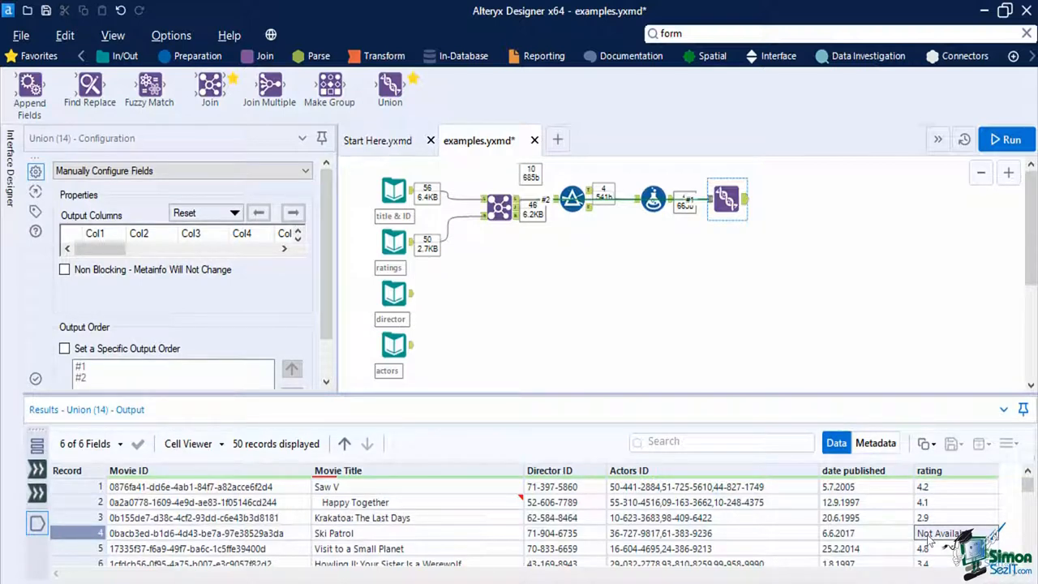
pyautogui.moveTo(736, 286)
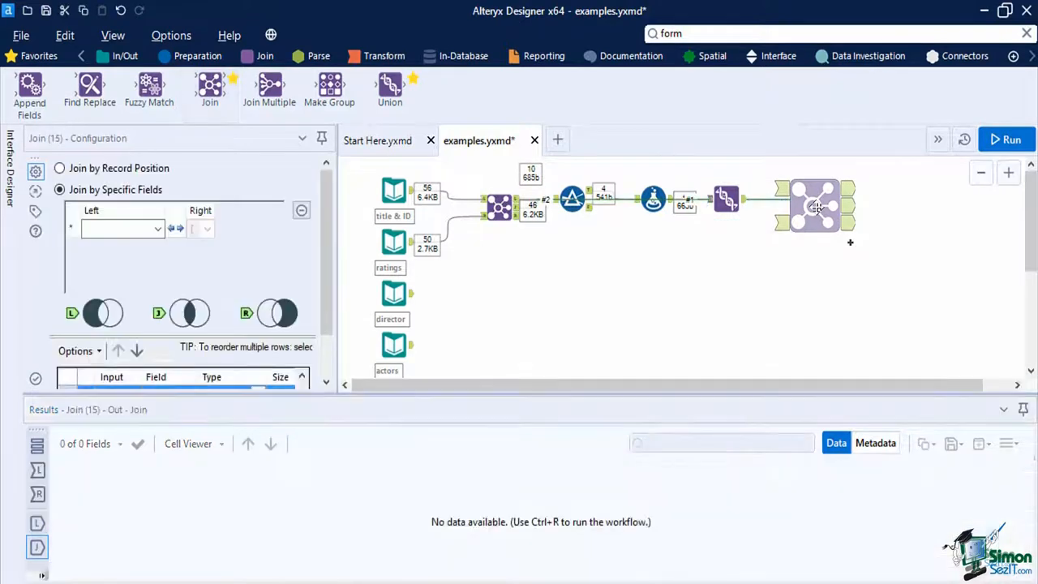
# - Add a second Join fed by the director input and join on Director ID
pyautogui.click(815, 207)
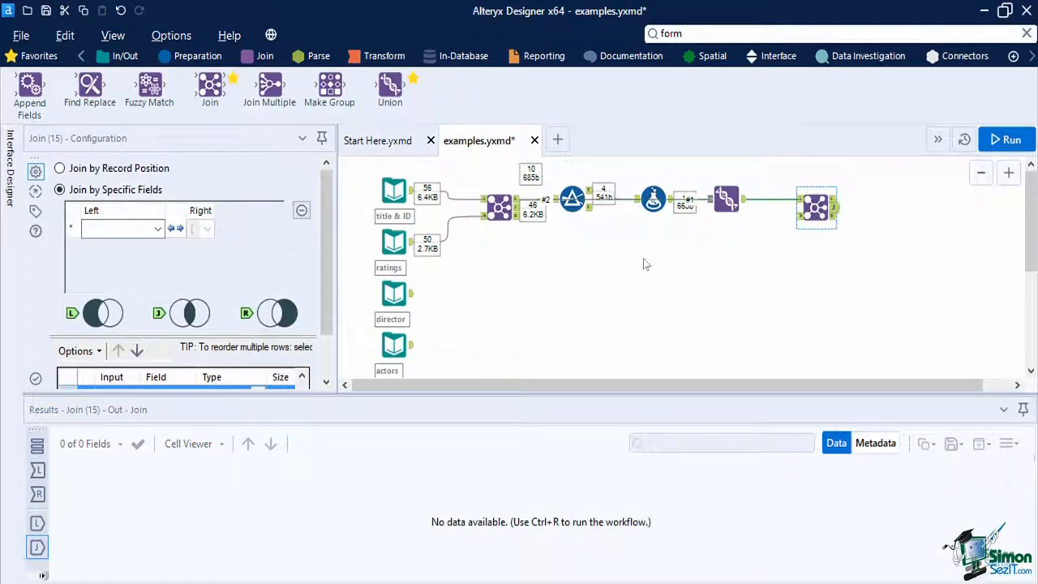
pyautogui.moveTo(479, 288)
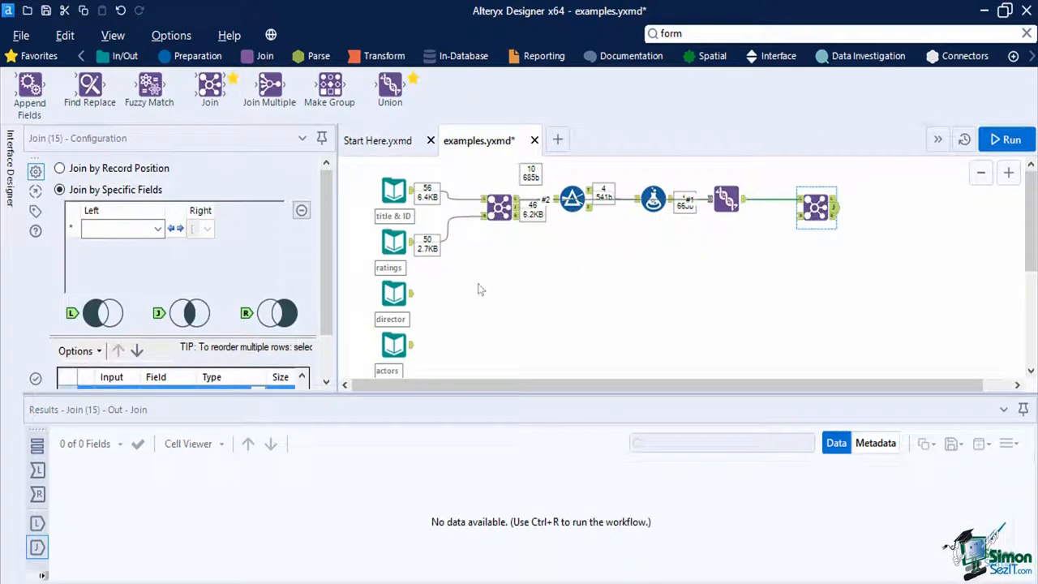
pyautogui.moveTo(396, 294)
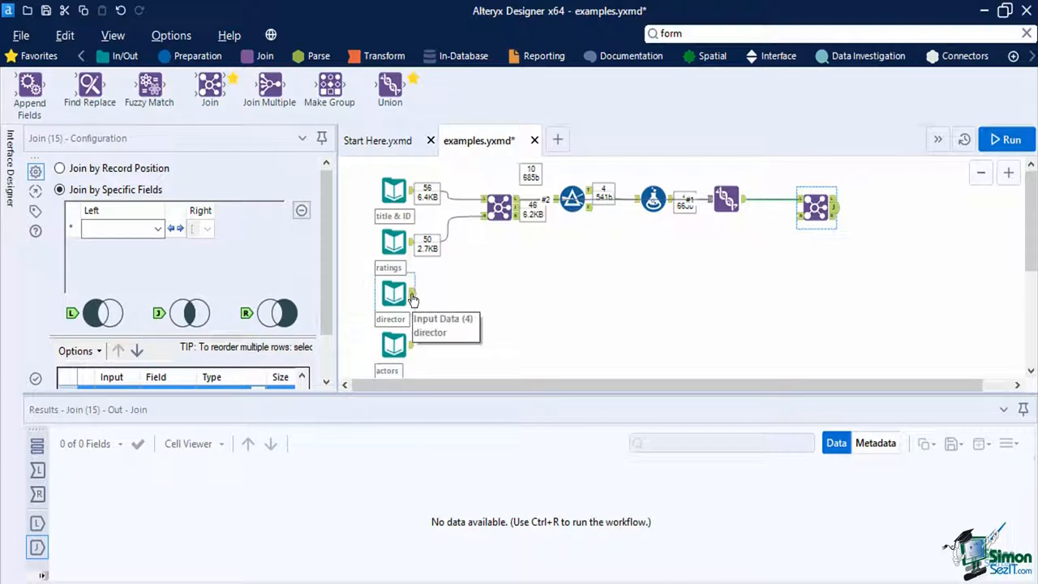
pyautogui.moveTo(414, 294); pyautogui.dragTo(828, 242)
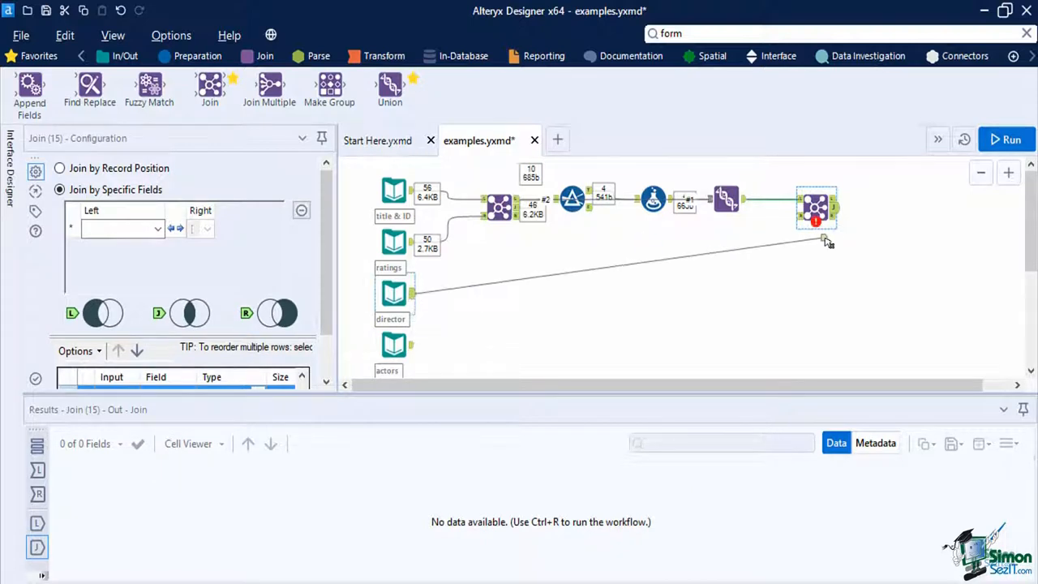
pyautogui.click(1011, 140)
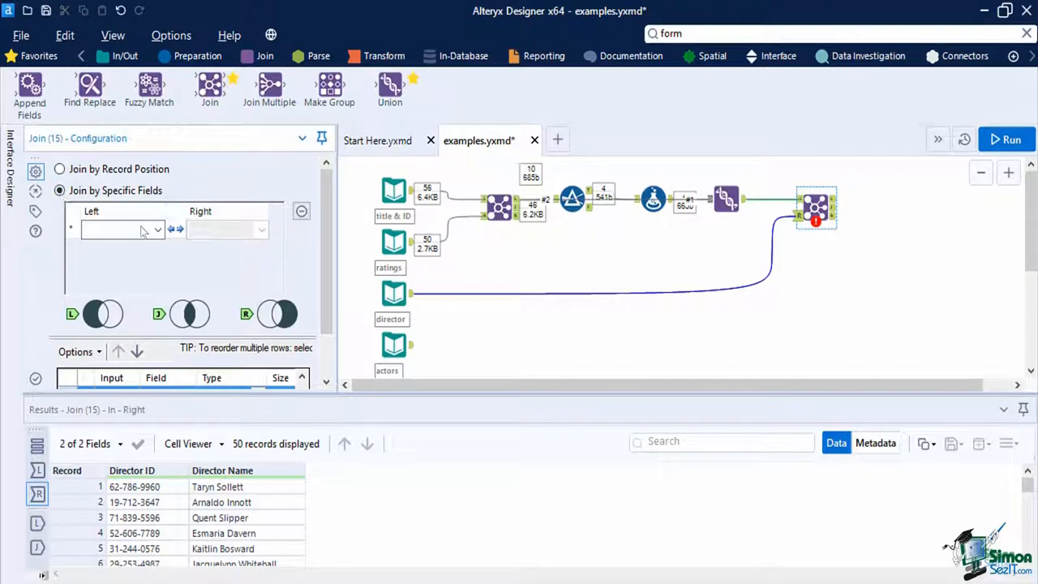
pyautogui.click(121, 231)
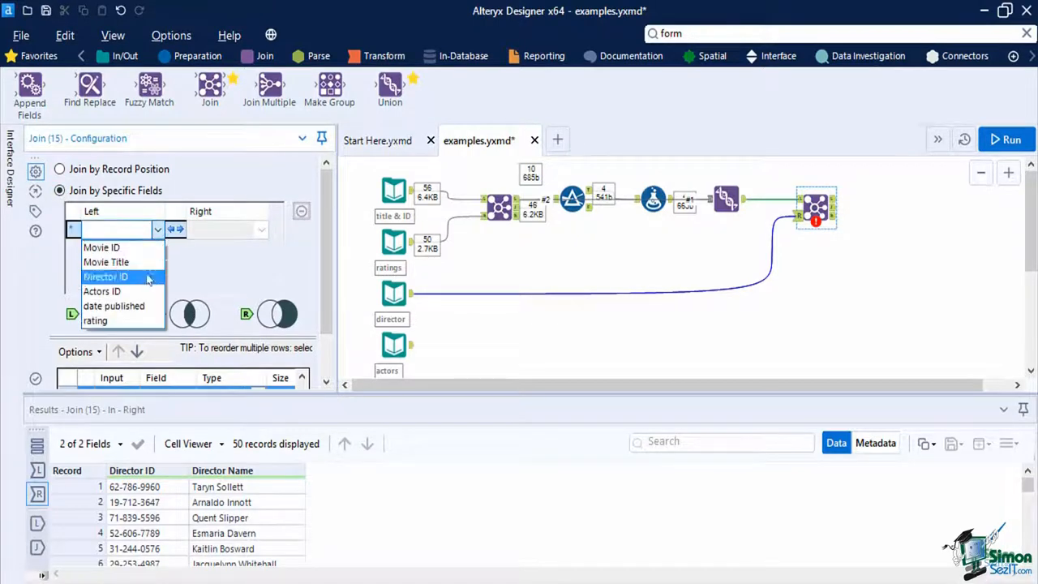
pyautogui.click(106, 276)
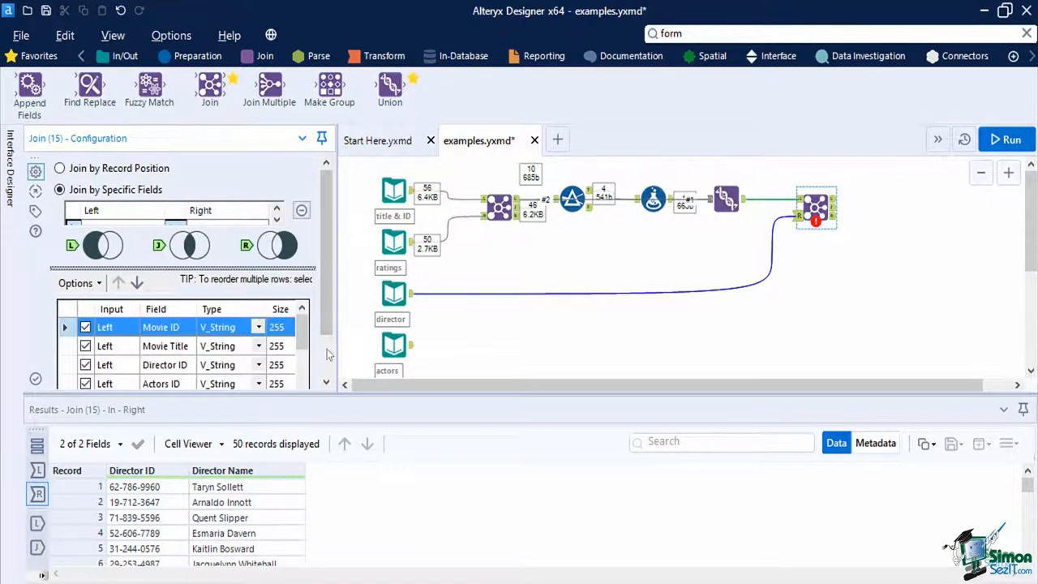
pyautogui.scroll(-3)
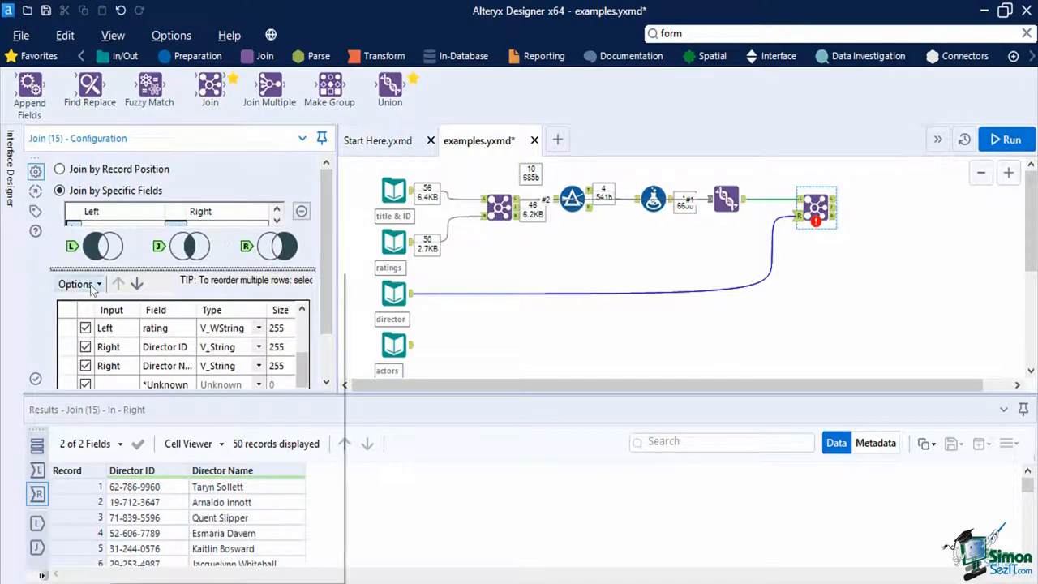
# - Deselect duplicate fields in the join output and move Director Name up
pyautogui.click(75, 283)
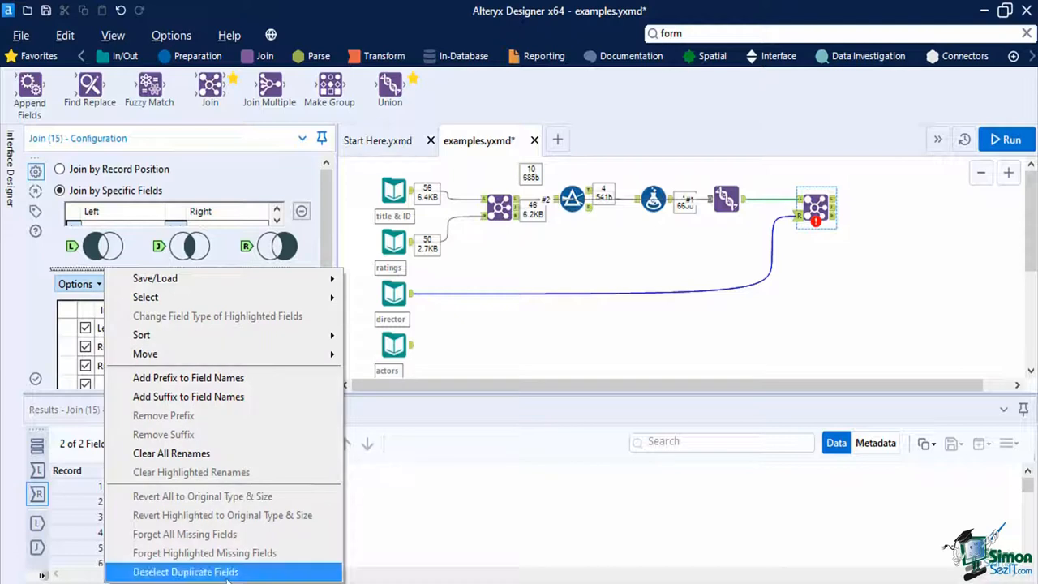
pyautogui.click(185, 571)
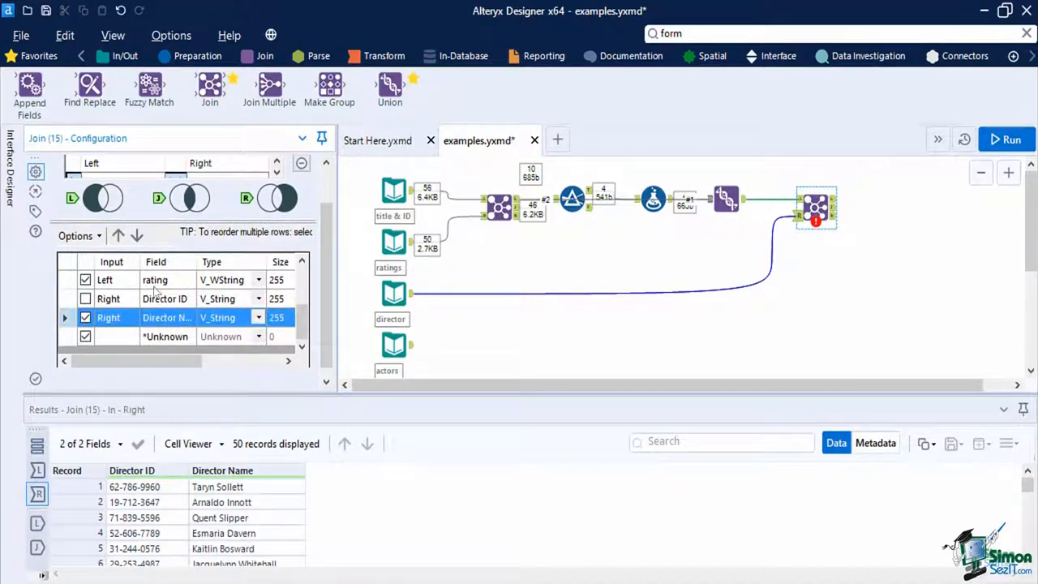
pyautogui.click(117, 235)
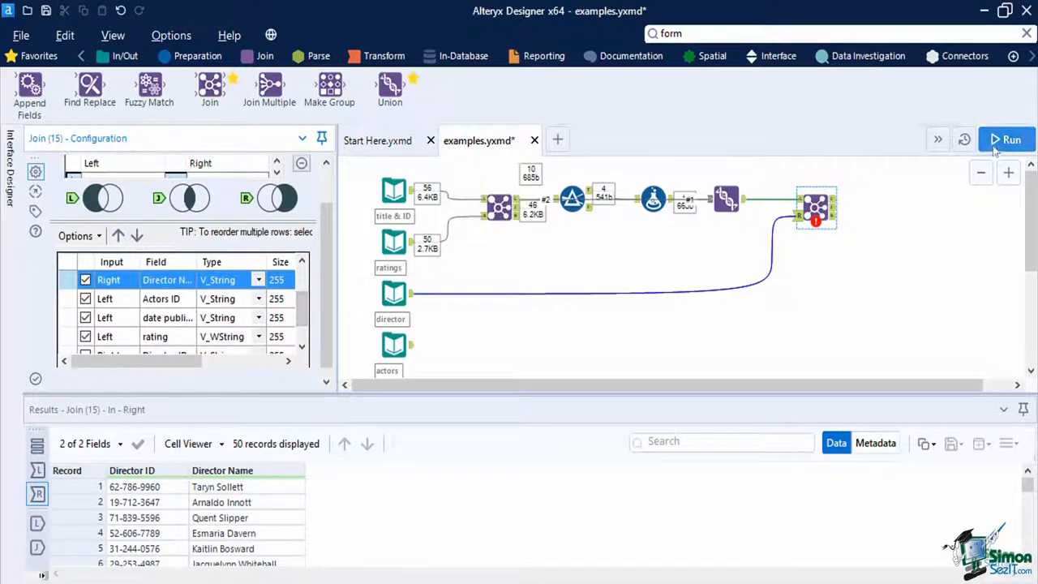
# - Run the workflow, review the 50 records with Director Name, then view the actors input's 150 records
pyautogui.click(1006, 140)
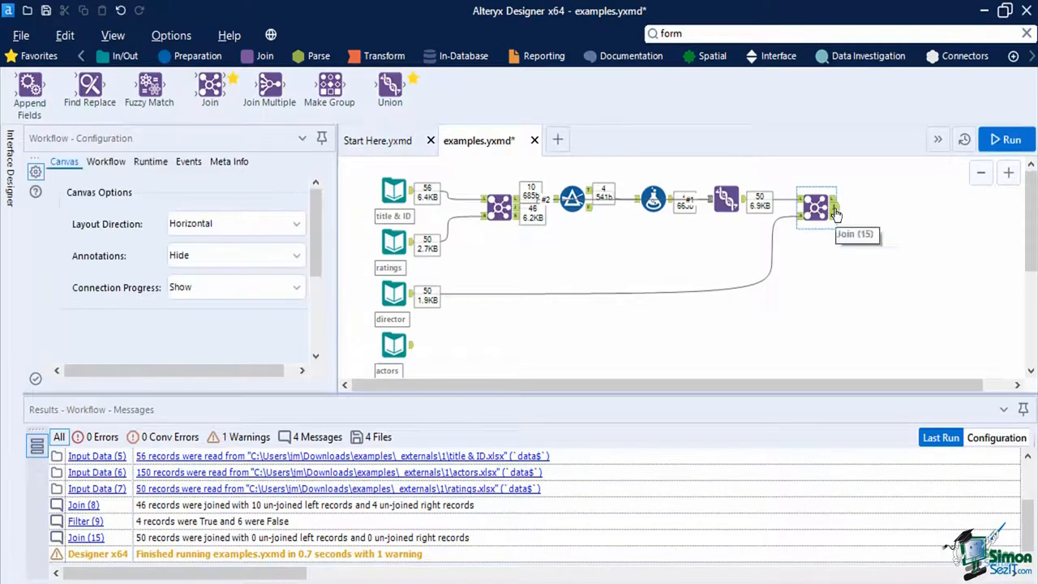
pyautogui.click(817, 208)
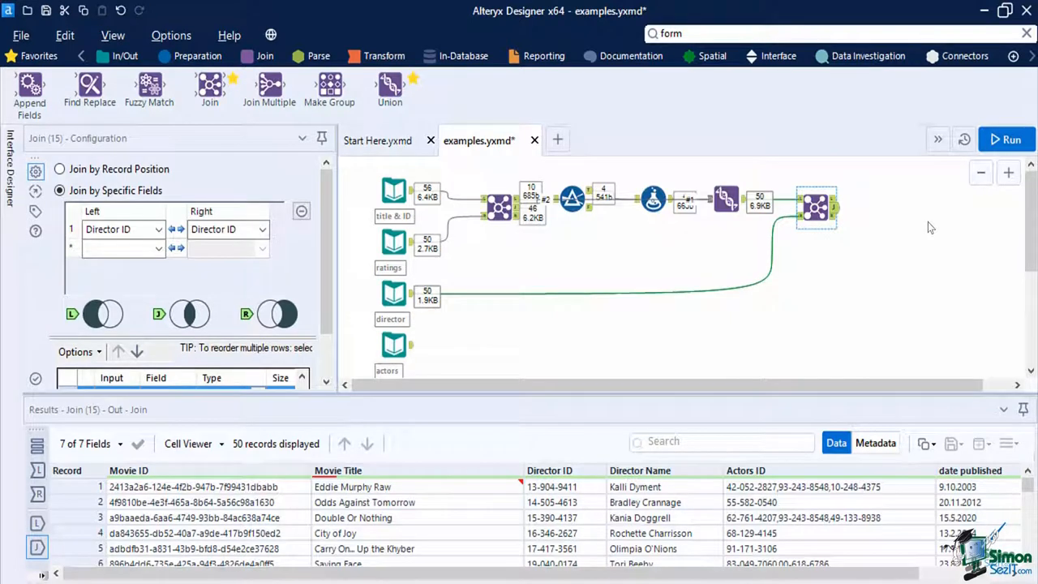
pyautogui.click(393, 344)
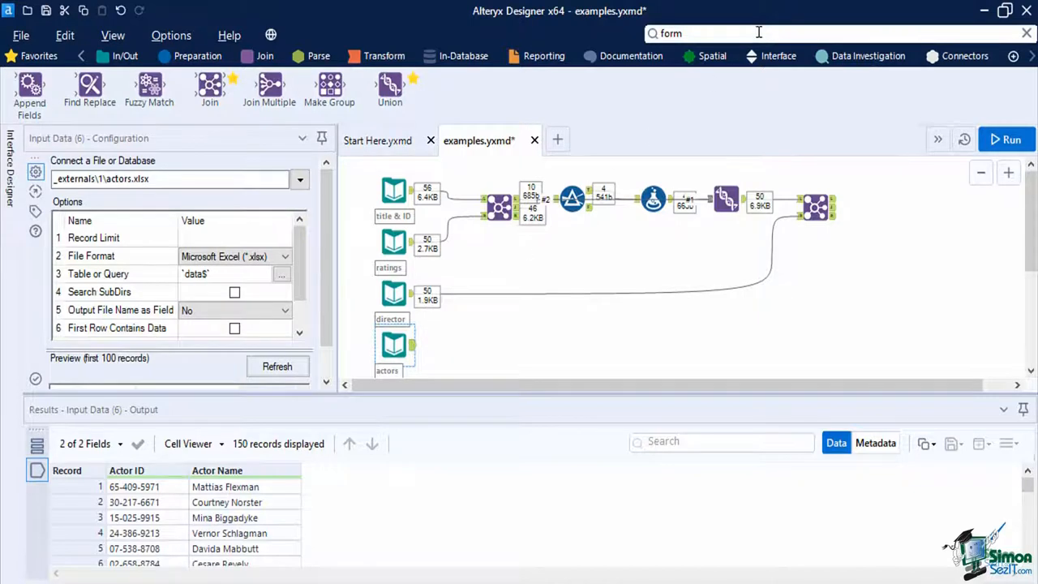
# - Add a Find Replace searching Actors ID for Actor ID values, replacing with Actor Name, multiple found items
pyautogui.write('find')
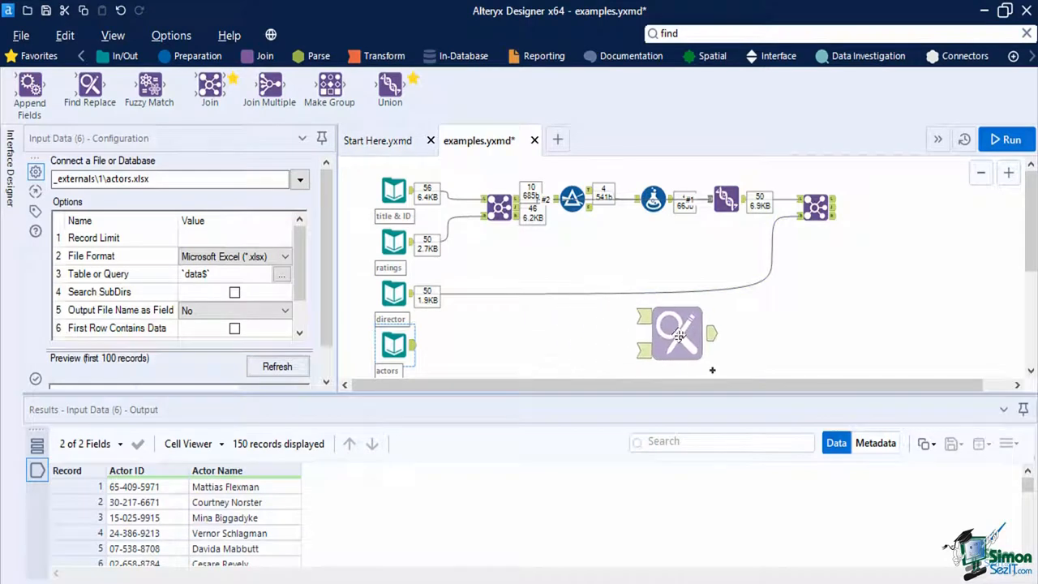
pyautogui.click(814, 208)
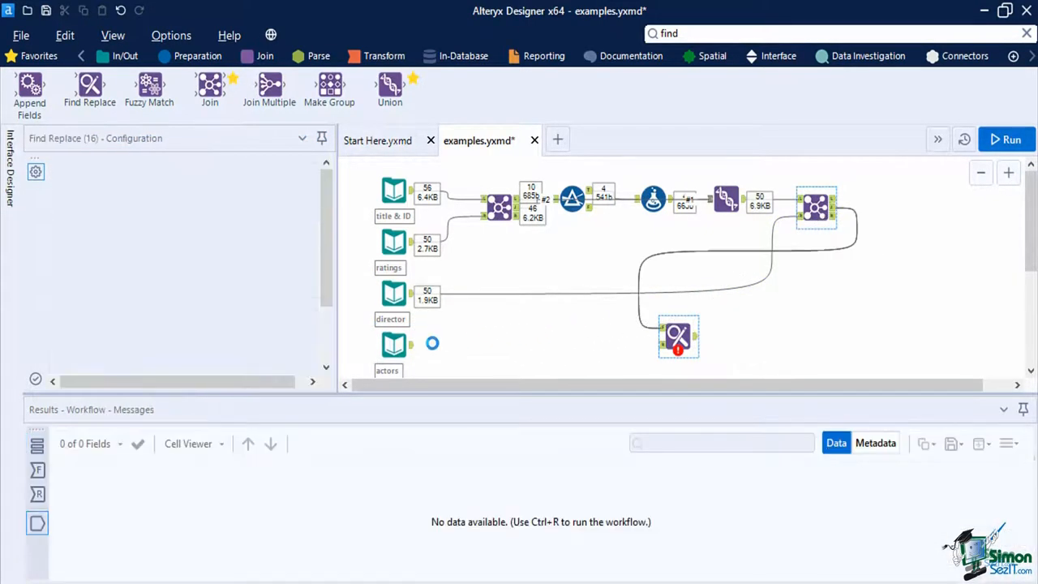
pyautogui.click(1012, 139)
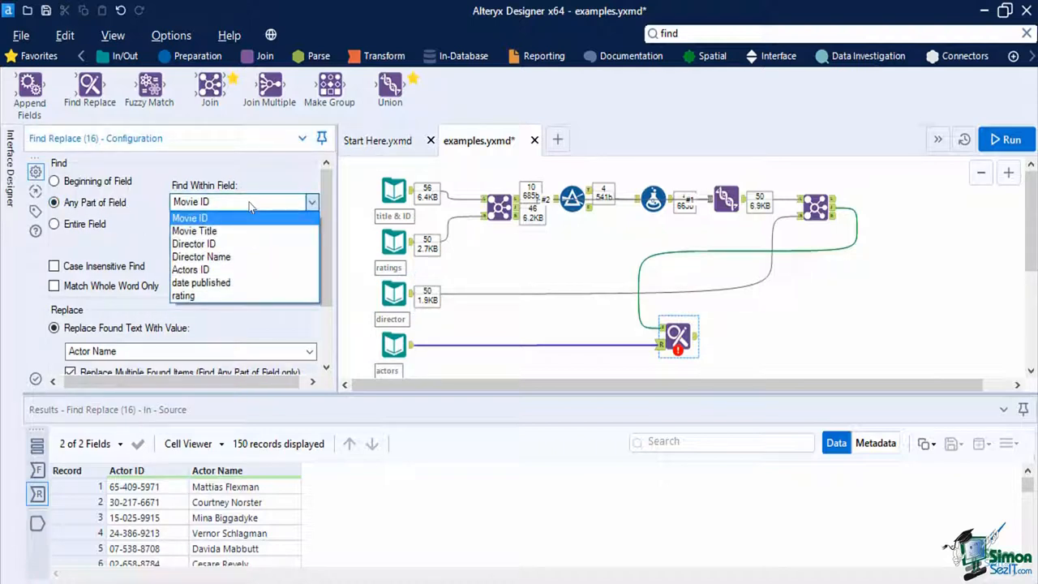
pyautogui.click(188, 218)
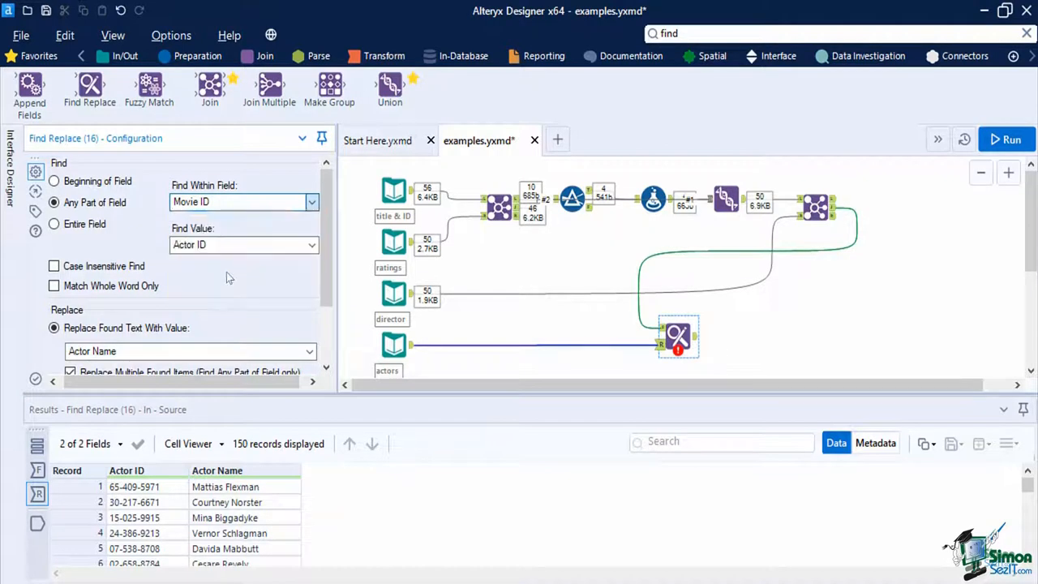
pyautogui.click(312, 245)
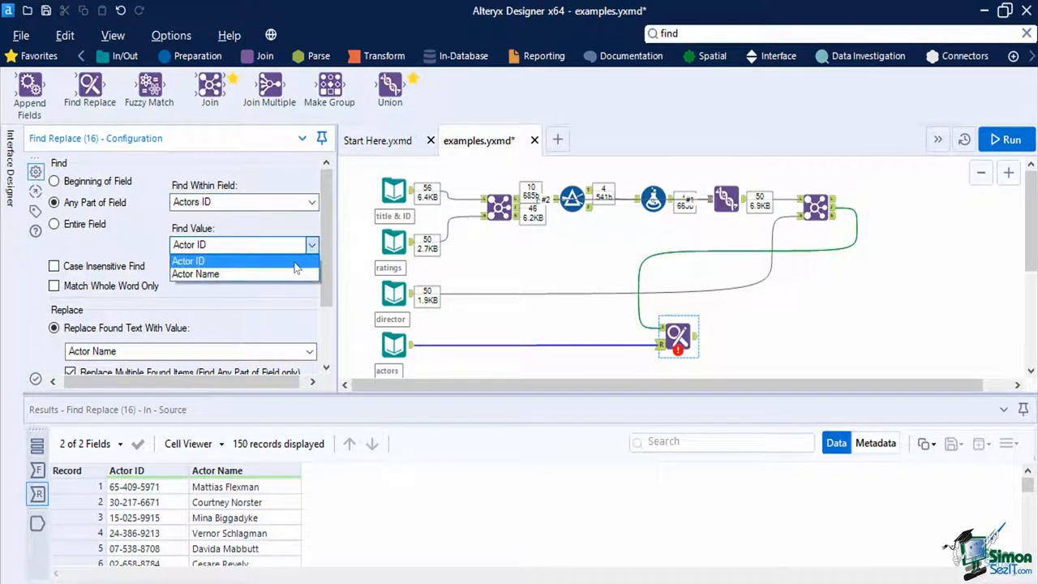
pyautogui.click(188, 259)
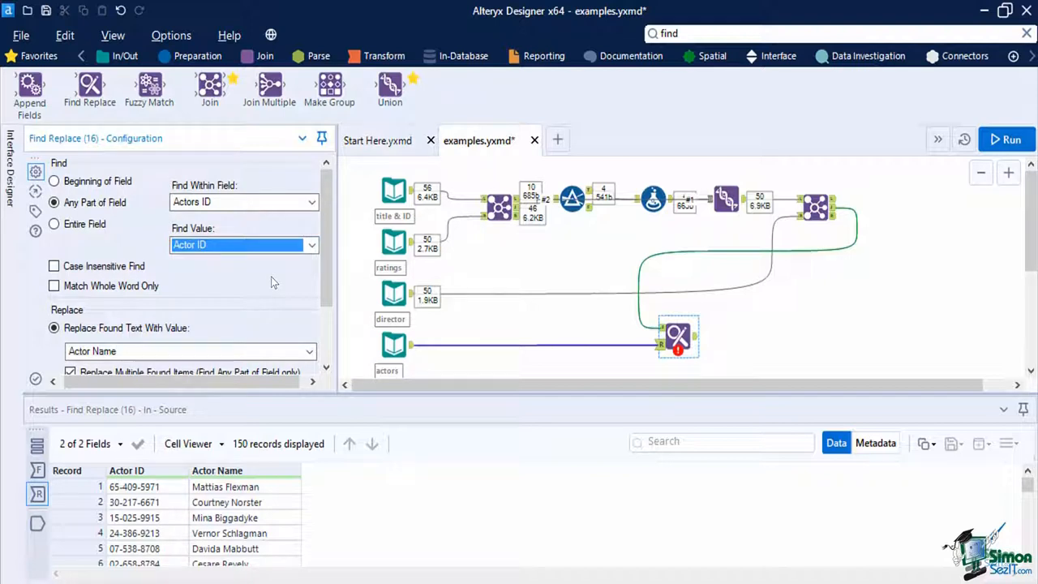
pyautogui.moveTo(325, 336)
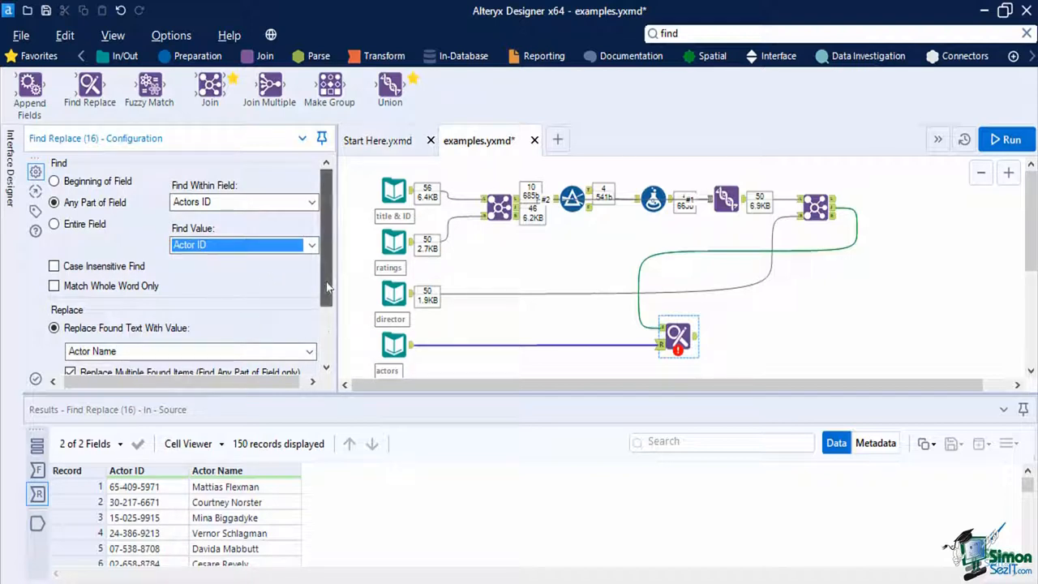
pyautogui.scroll(-3)
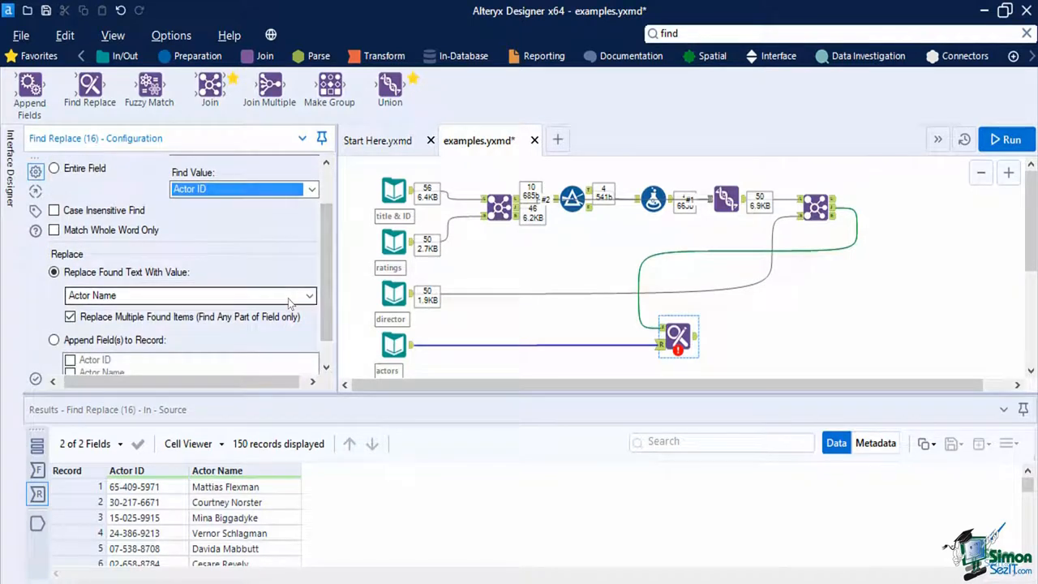
pyautogui.scroll(-3)
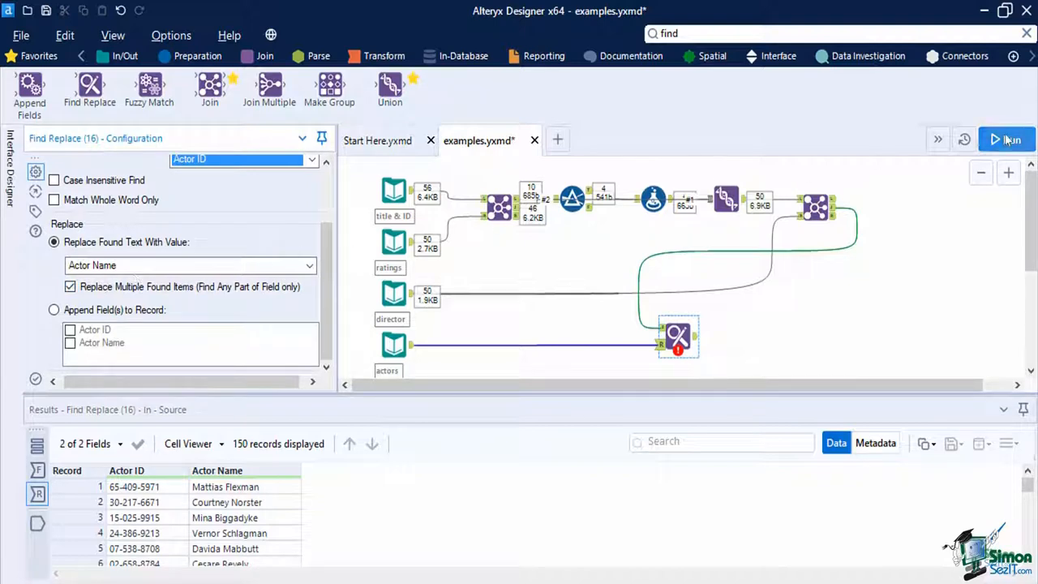
# - Run the workflow so Actors ID shows actor names instead of ID codes
pyautogui.click(1006, 140)
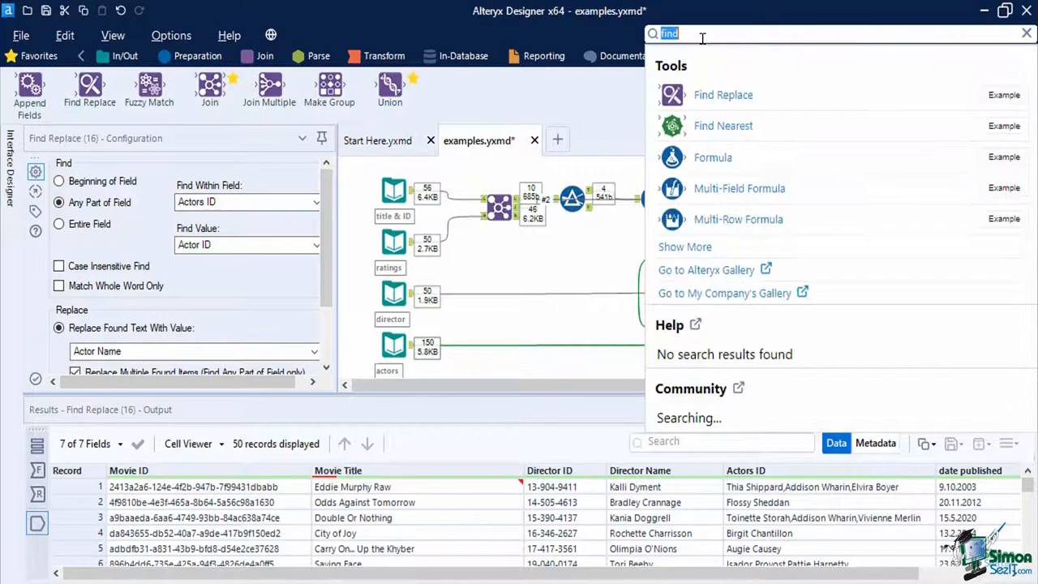
# - Add a Multi-Field Formula after Find Replace and select Director Name and other text fields
pyautogui.write('mul')
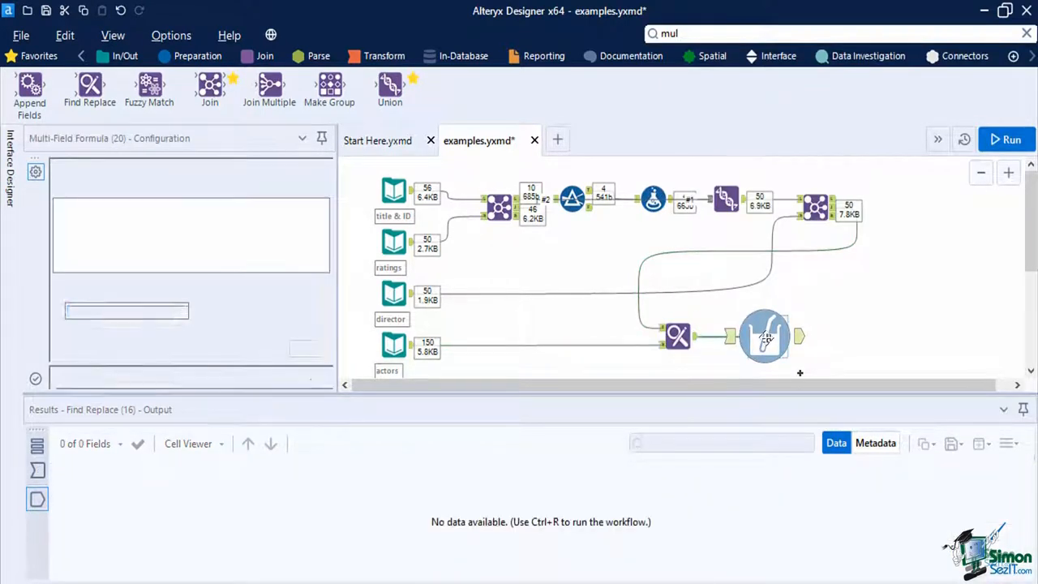
pyautogui.click(766, 334)
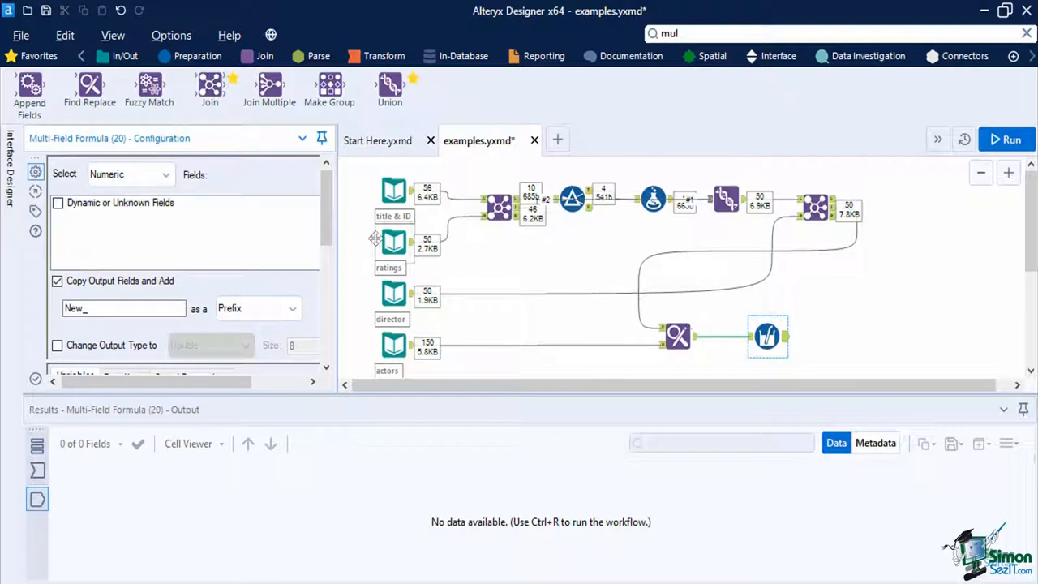
pyautogui.moveTo(117, 182)
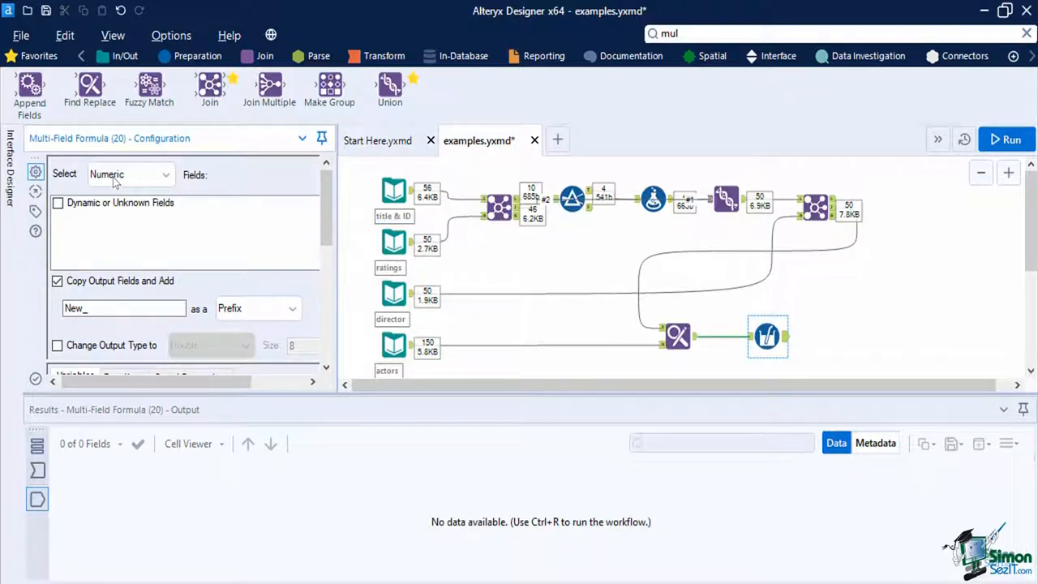
pyautogui.click(130, 175)
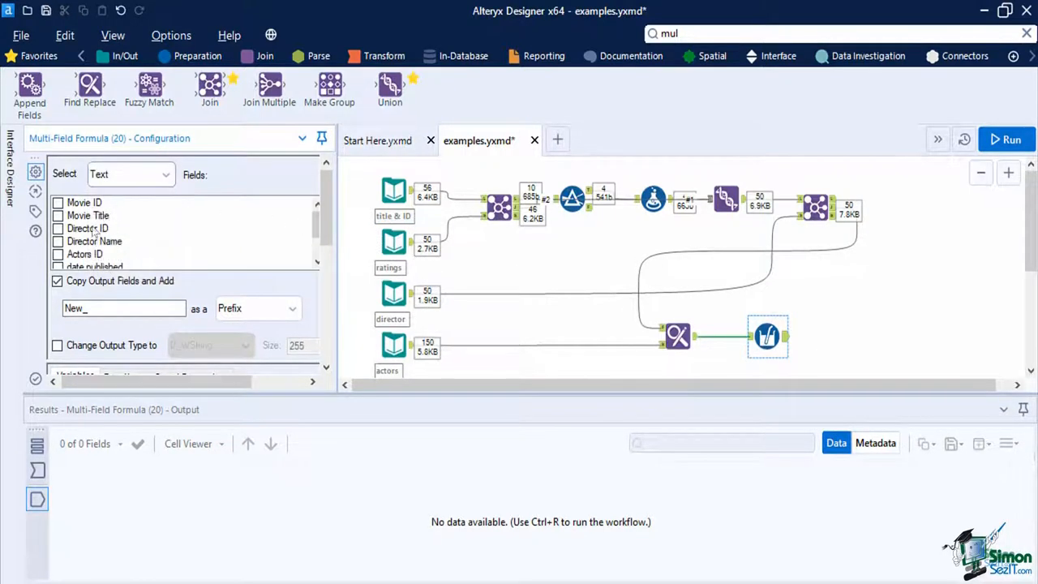
pyautogui.click(53, 240)
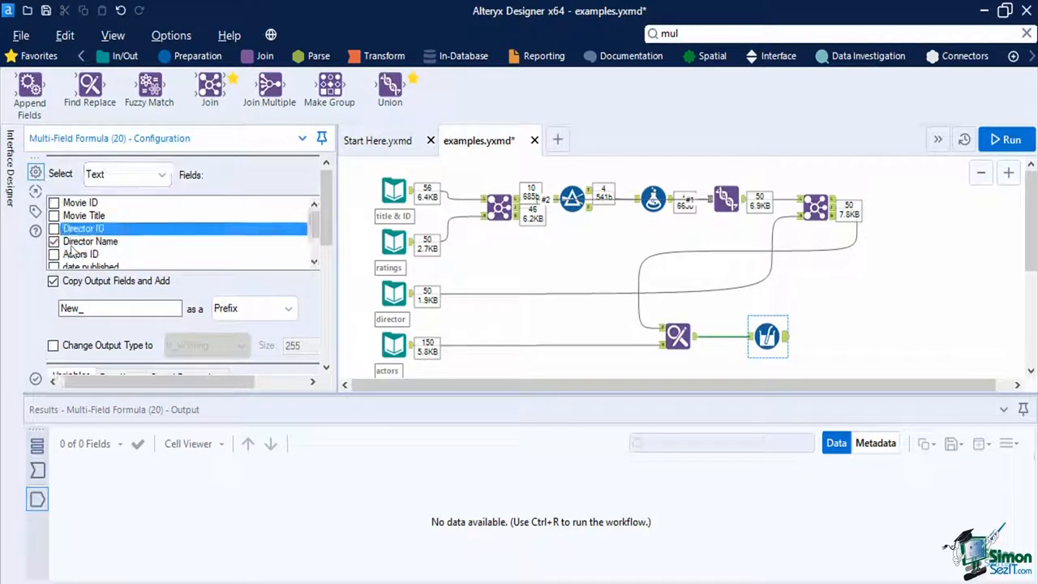
pyautogui.click(53, 253)
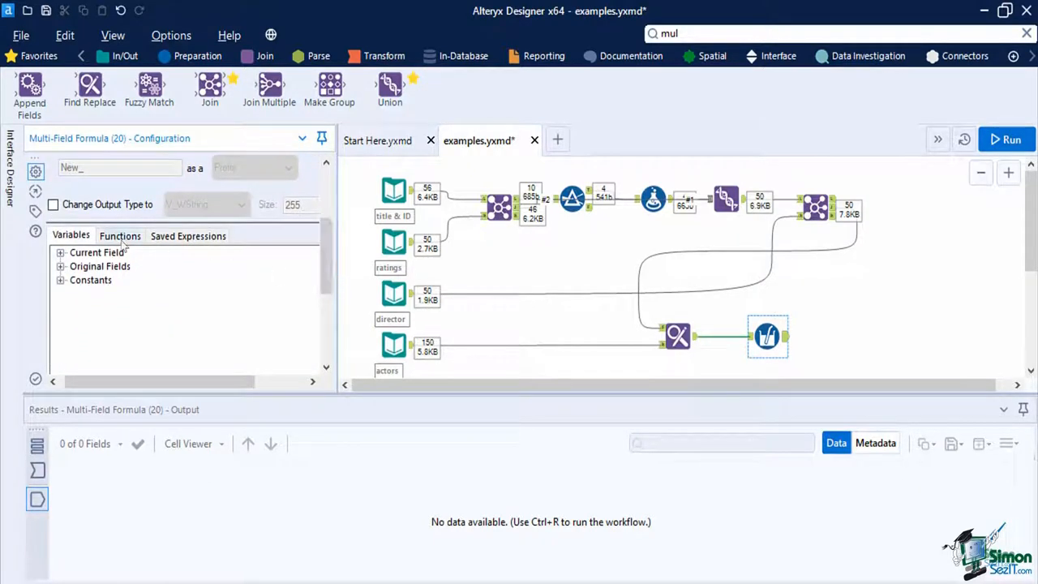
# - Set its expression to TitleCase([_CurrentField_]) from the String functions
pyautogui.click(120, 235)
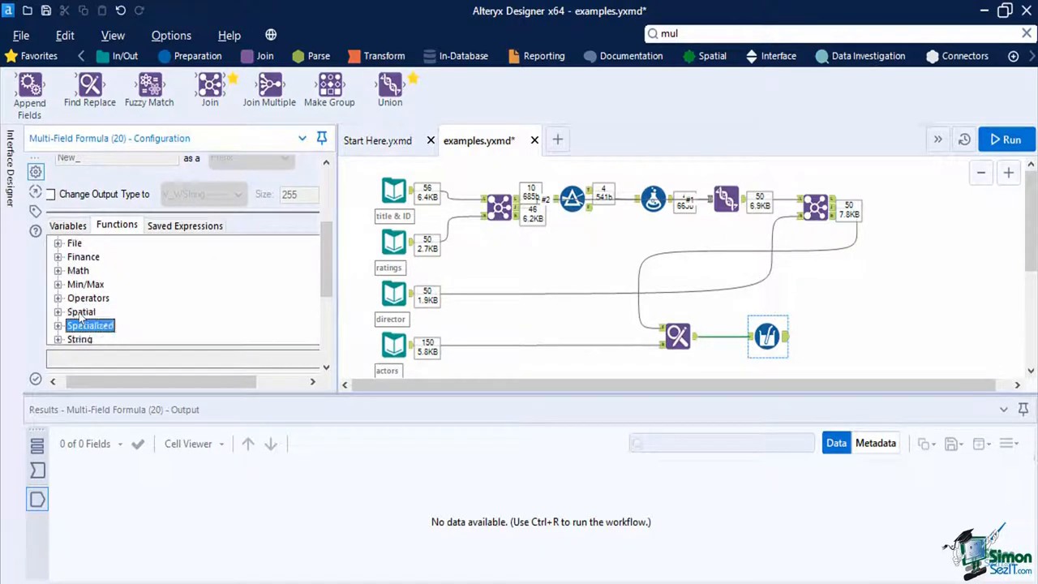
pyautogui.click(117, 324)
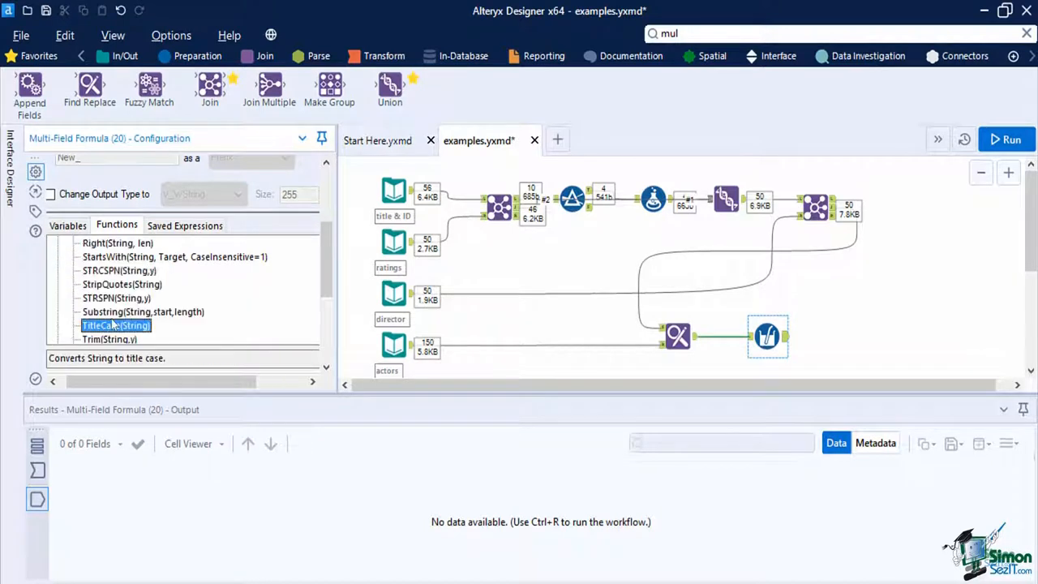
pyautogui.doubleClick(116, 324)
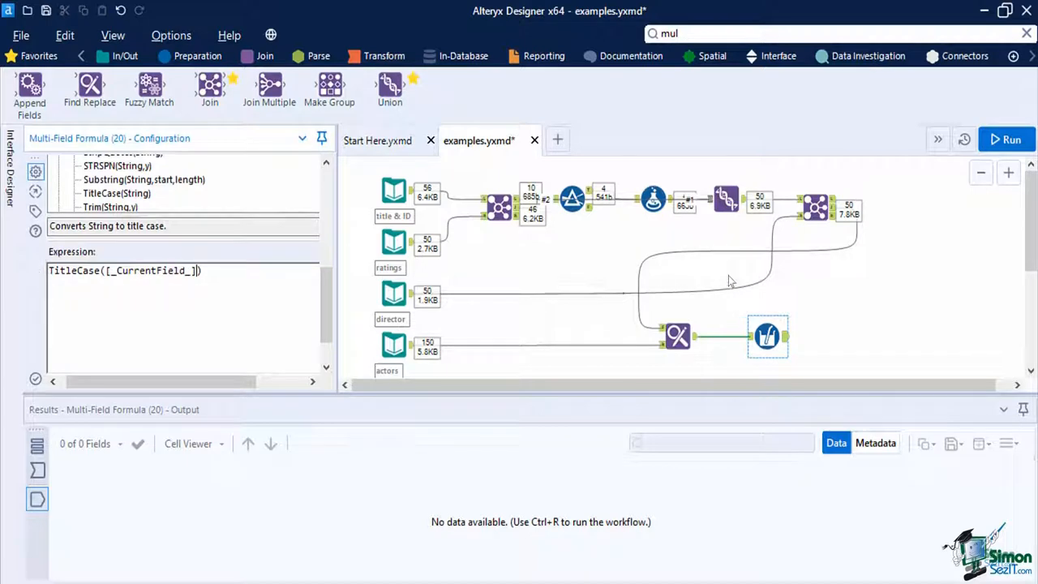
pyautogui.moveTo(172, 289)
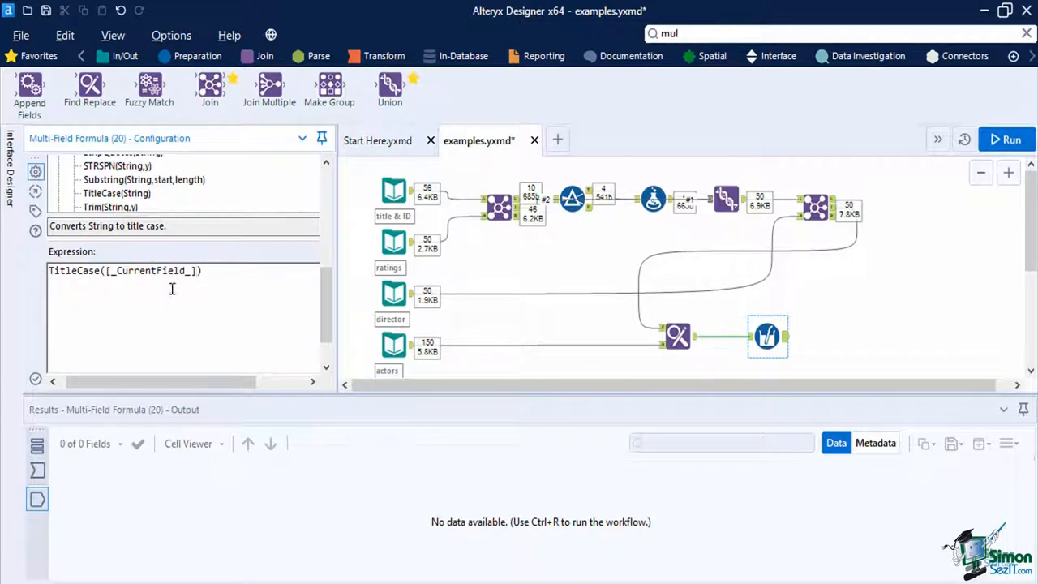
pyautogui.moveTo(734, 307)
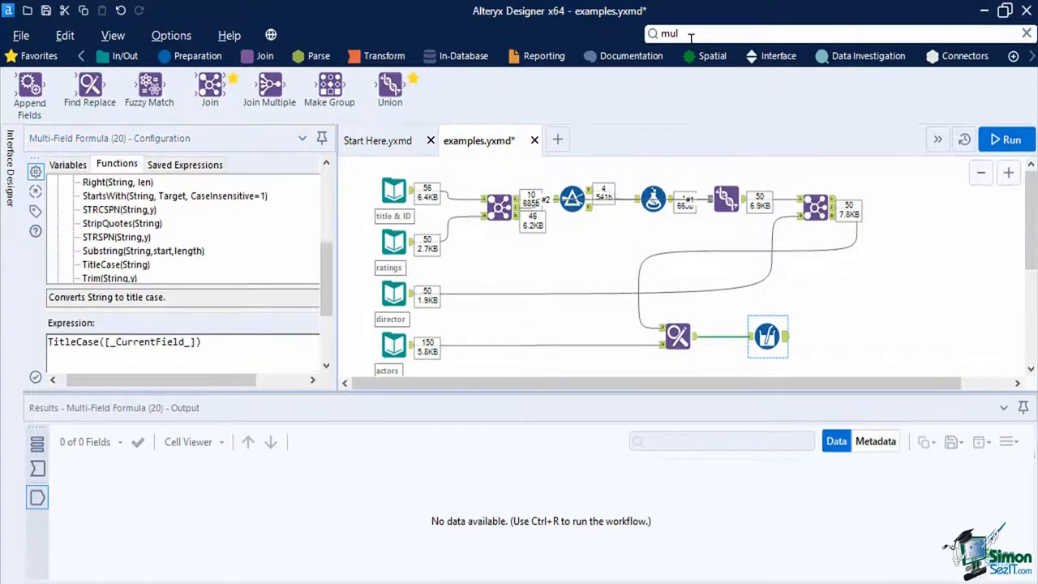
# - Add a DateTime step after the formula converting date published into a new Screening Date field
pyautogui.write('date')
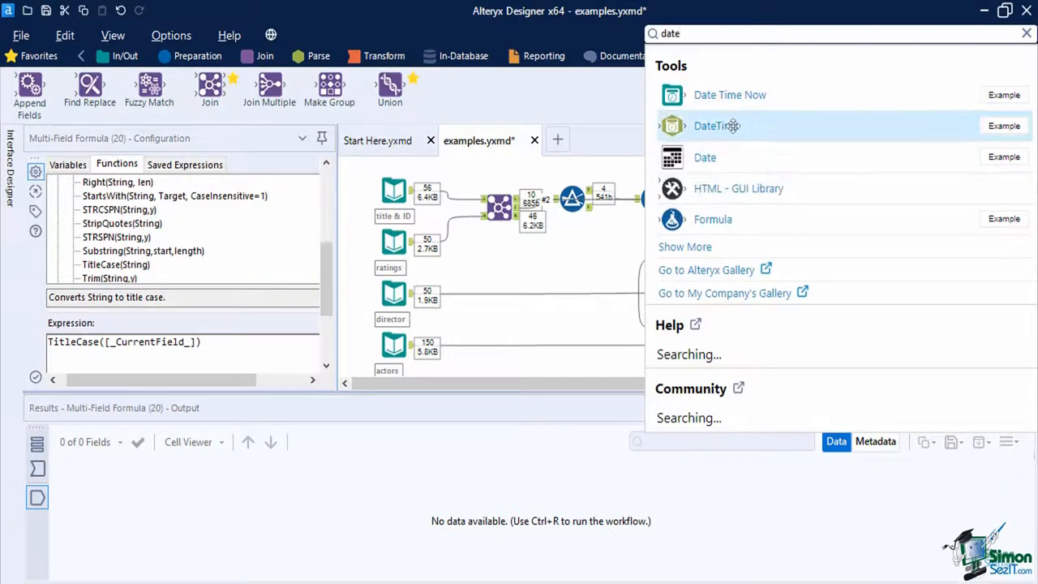
pyautogui.click(1027, 32)
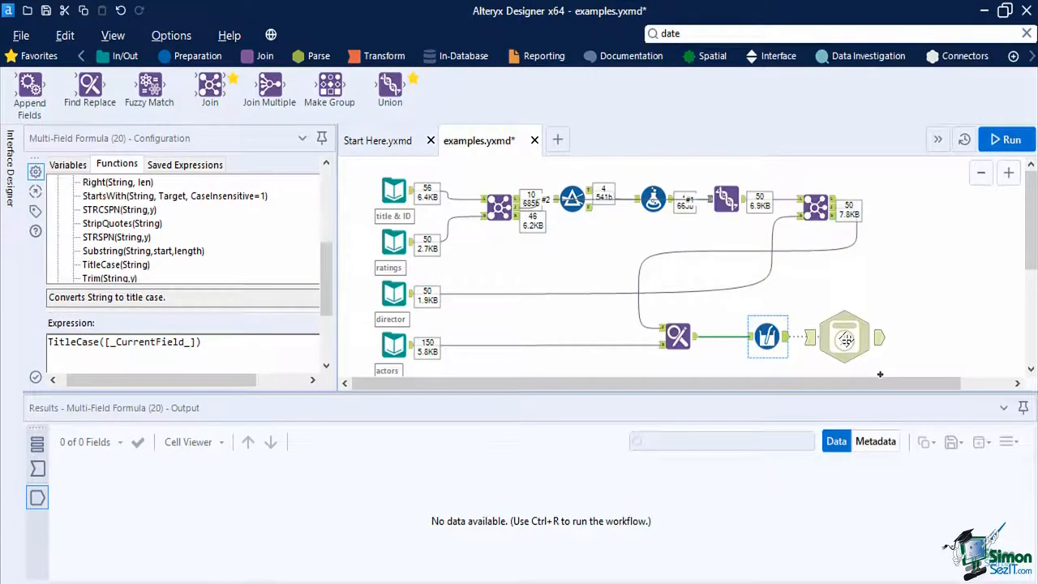
pyautogui.click(844, 336)
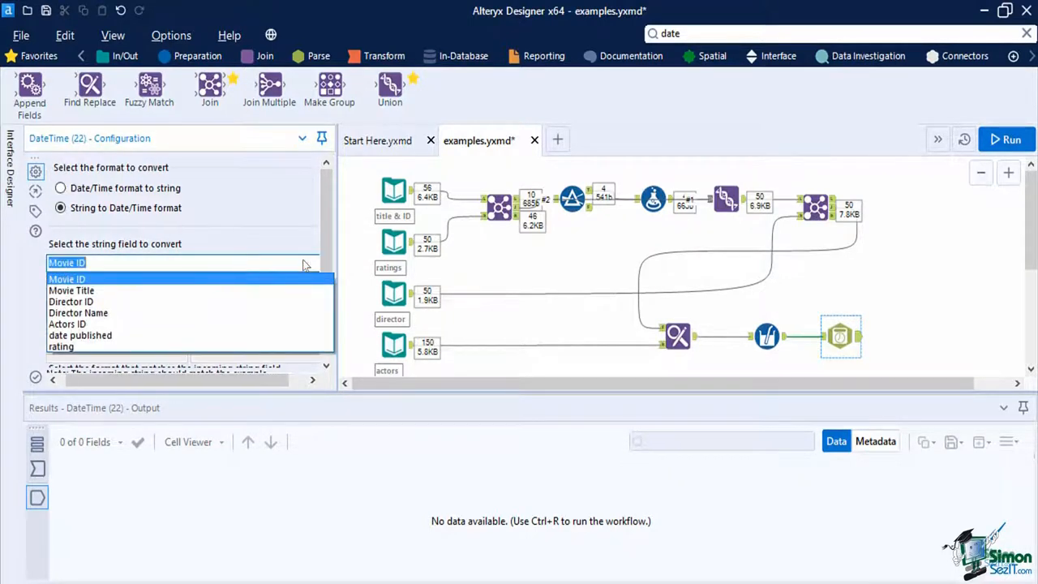
pyautogui.click(79, 334)
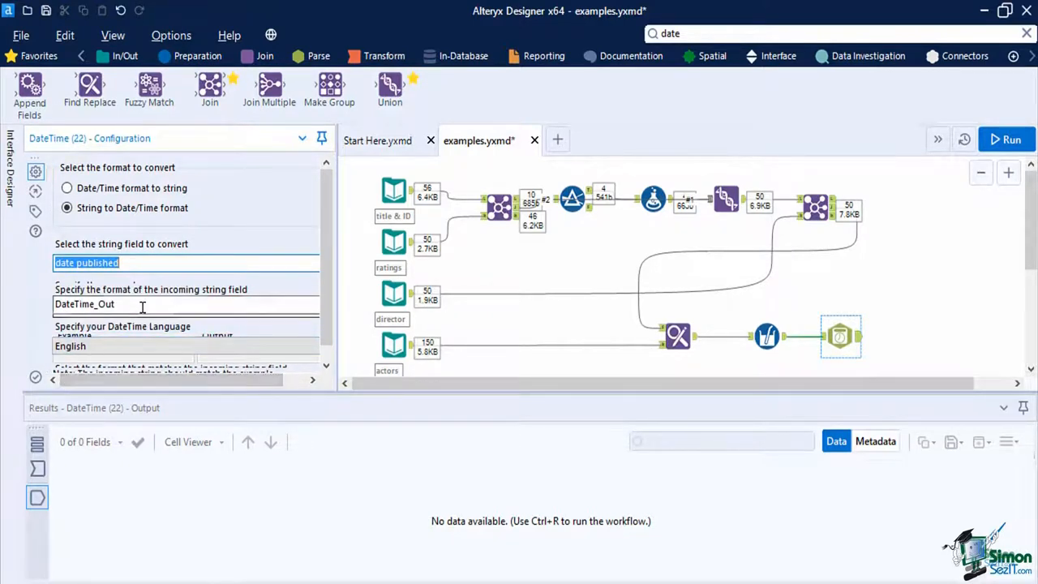
pyautogui.write('Screening Date')
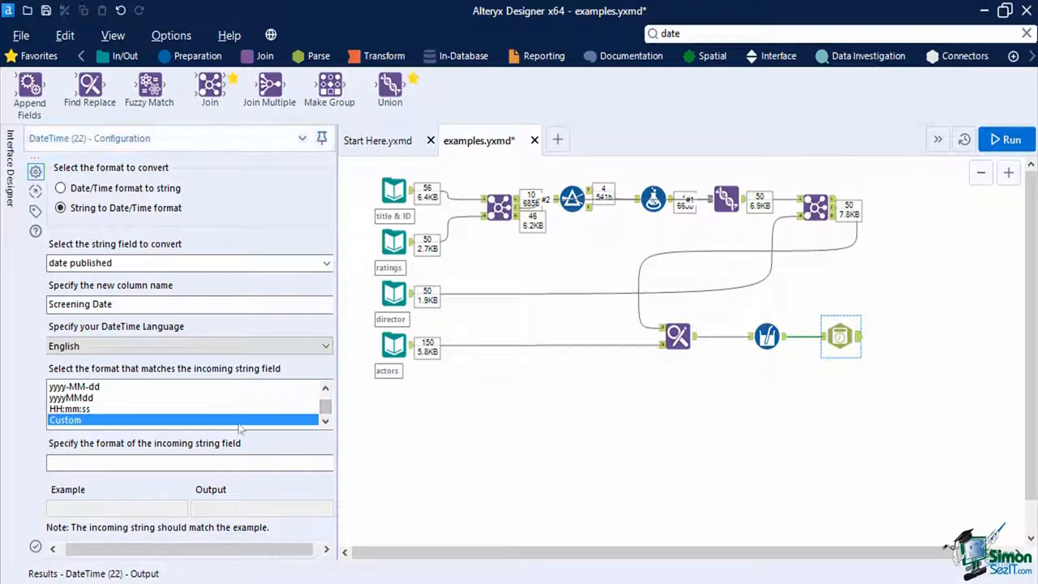
# - Set a custom incoming date format of %d.%m.%Y
pyautogui.click(175, 462)
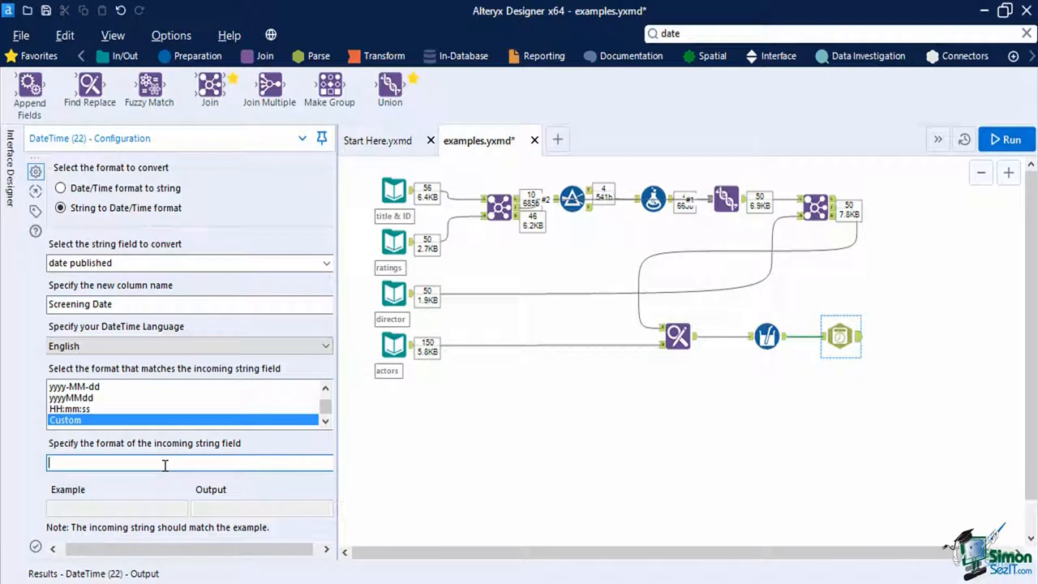
pyautogui.write('%')
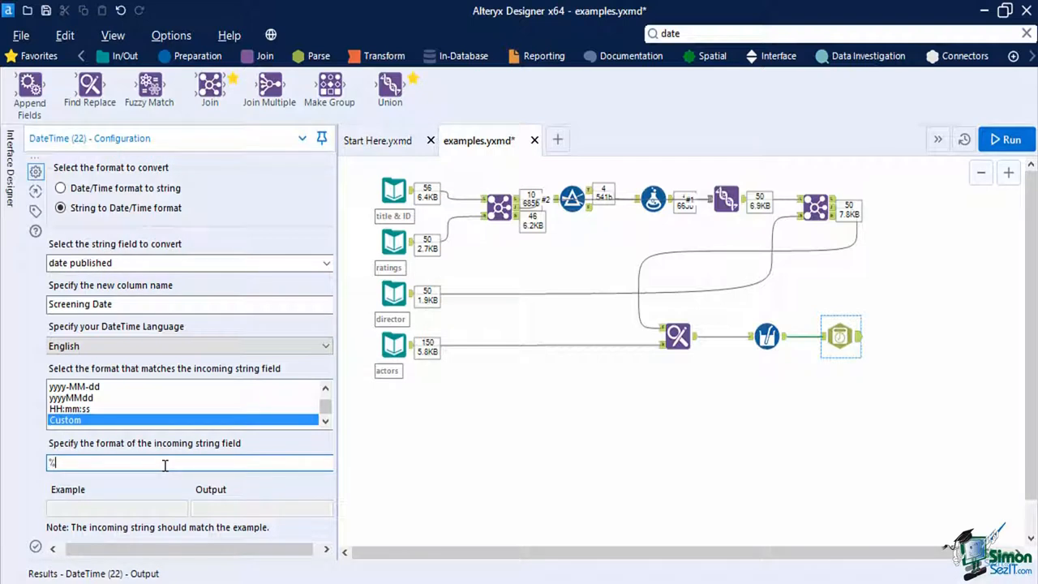
pyautogui.write('d')
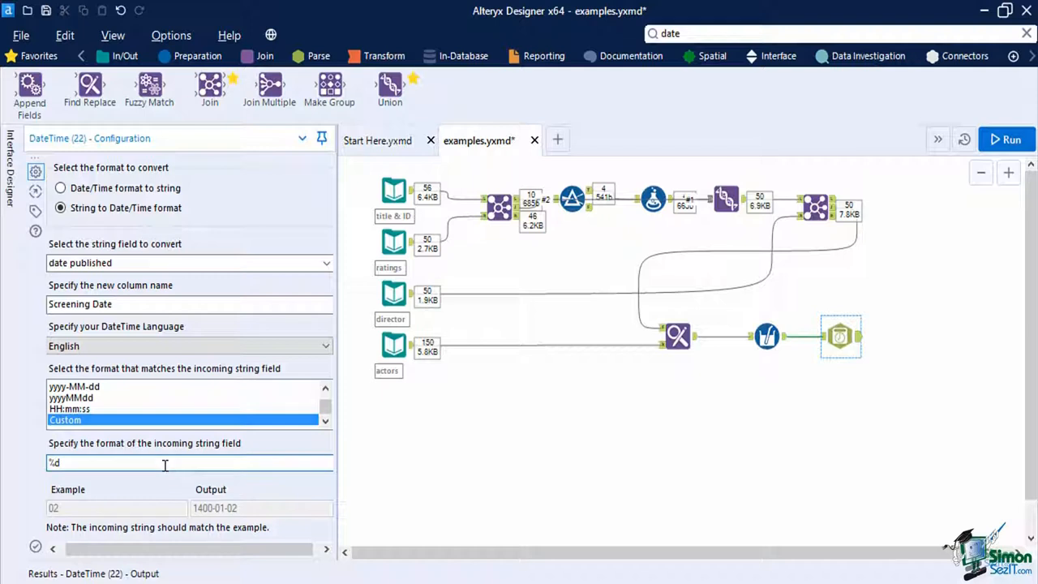
pyautogui.write('.%m')
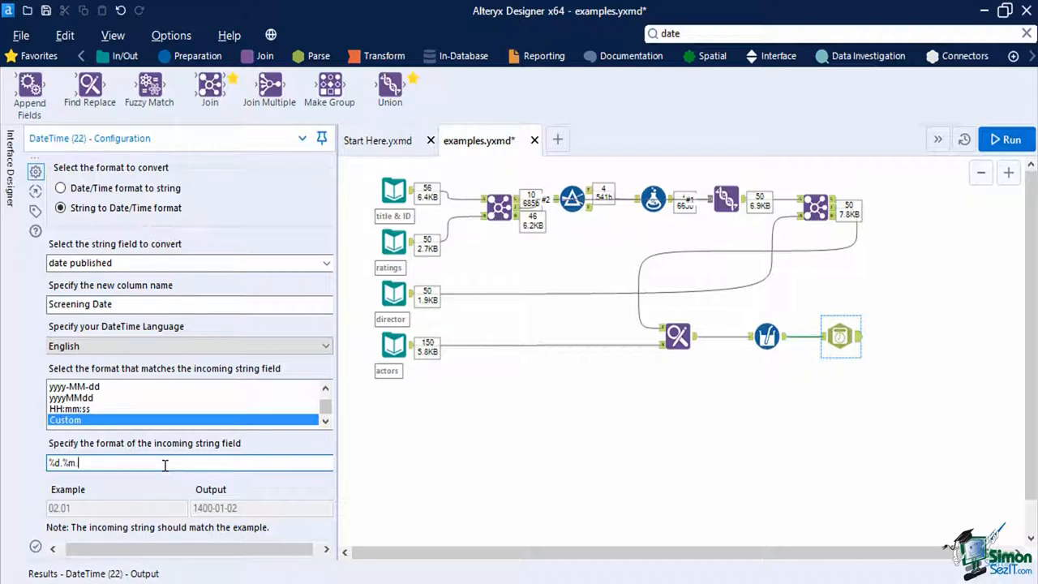
pyautogui.write('.%')
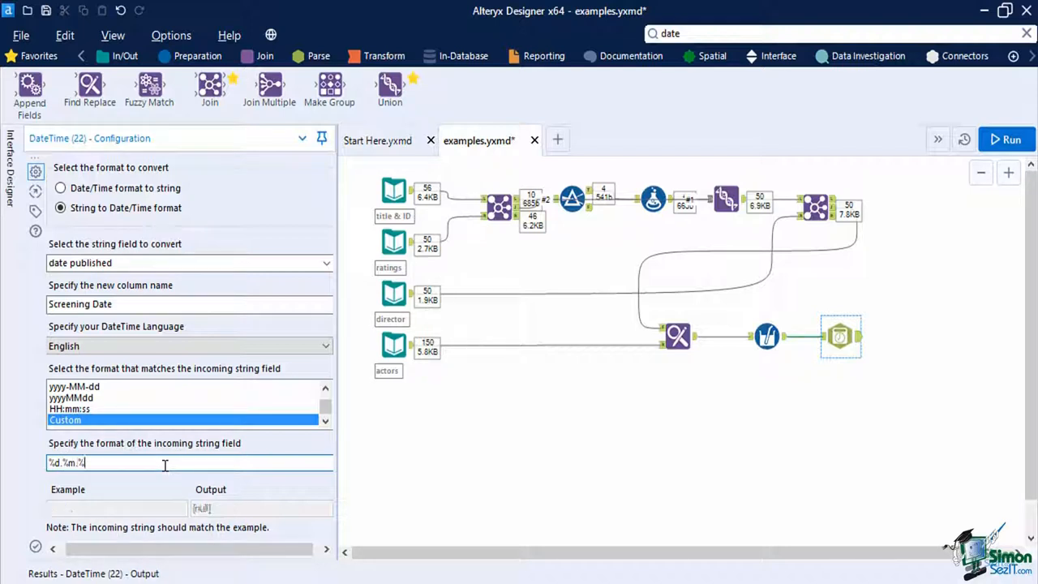
pyautogui.write('Y')
pyautogui.click(840, 34)
pyautogui.write('for')
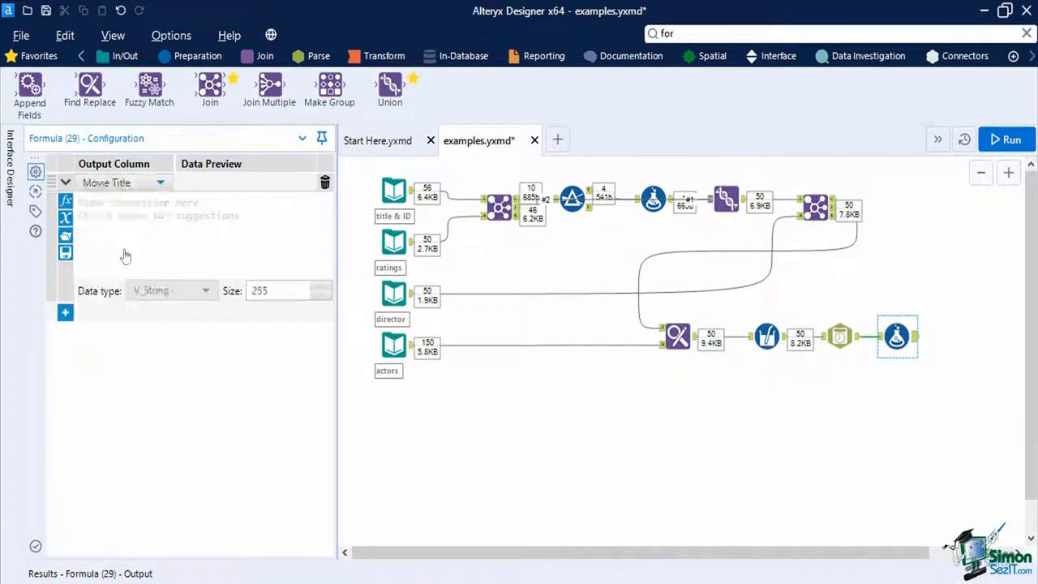
# - Apply Trim([Movie Title]) in the formula, run the workflow and review its 50 output records
pyautogui.write('trim')
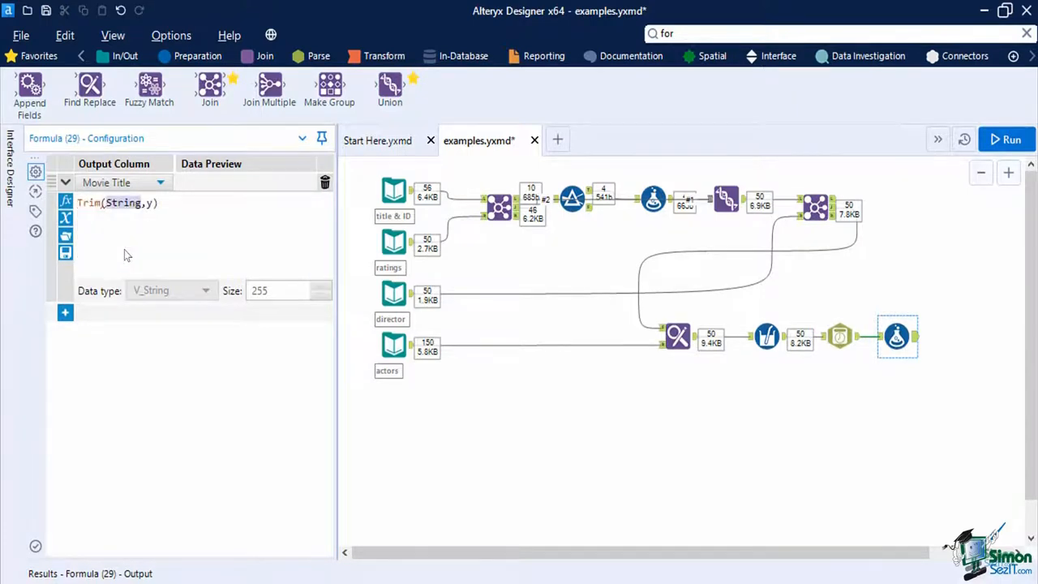
pyautogui.write('[Movie Title]')
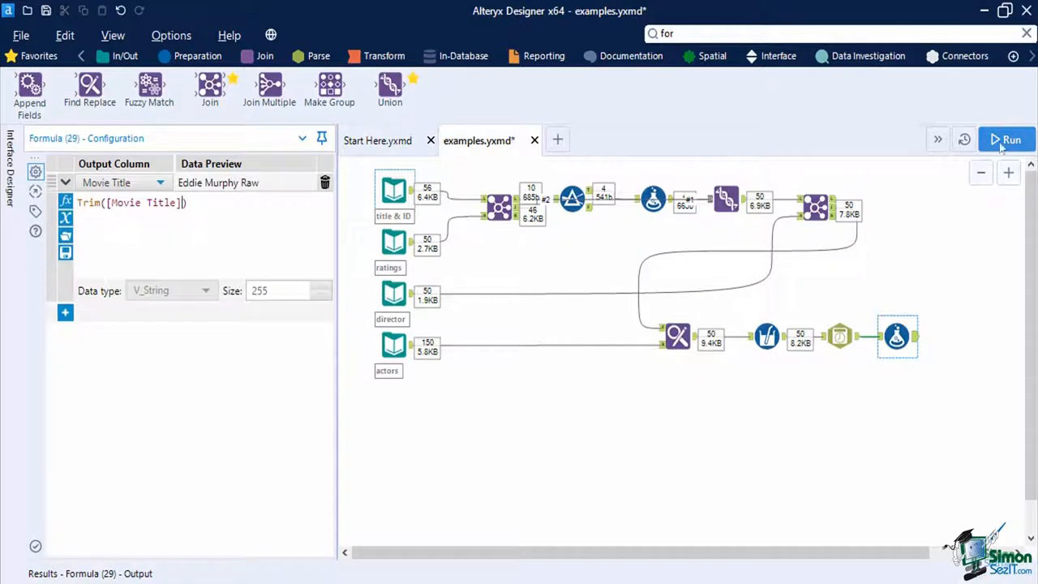
pyautogui.click(1013, 140)
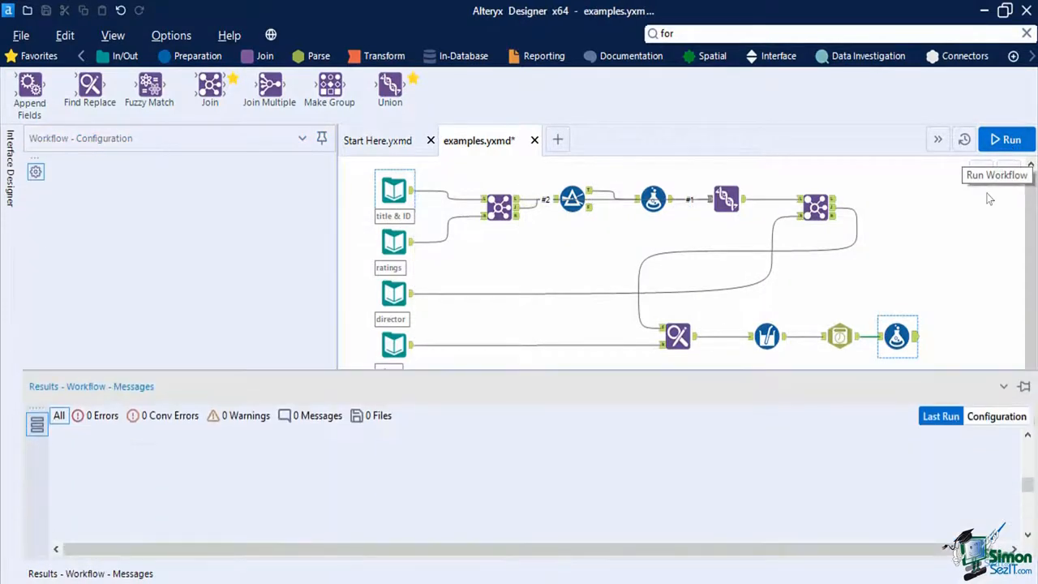
pyautogui.click(1006, 140)
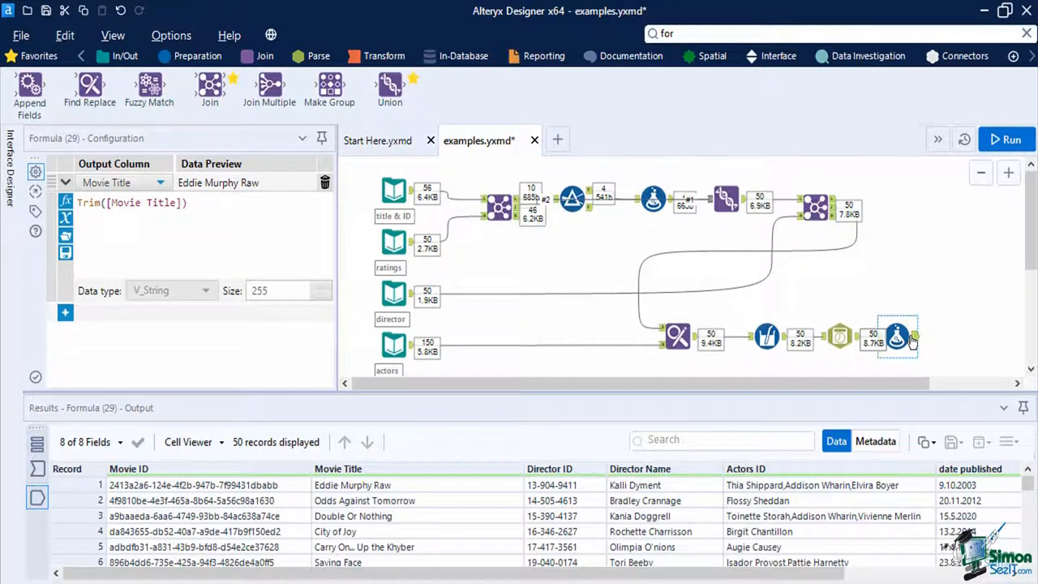
# - Add a Text To Columns step splitting Actors ID into rows, skipping empty values
pyautogui.click(318, 56)
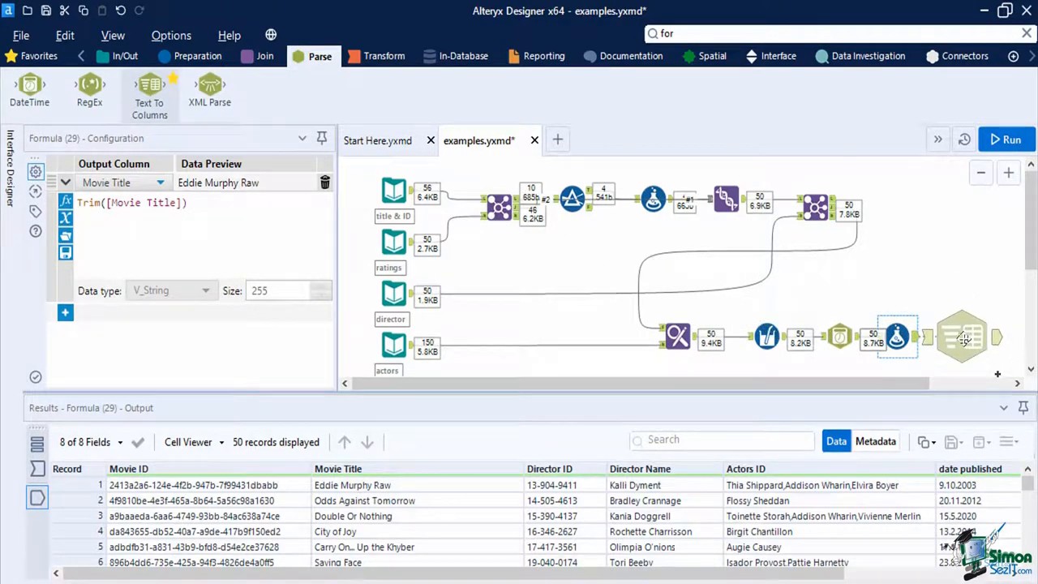
pyautogui.click(961, 336)
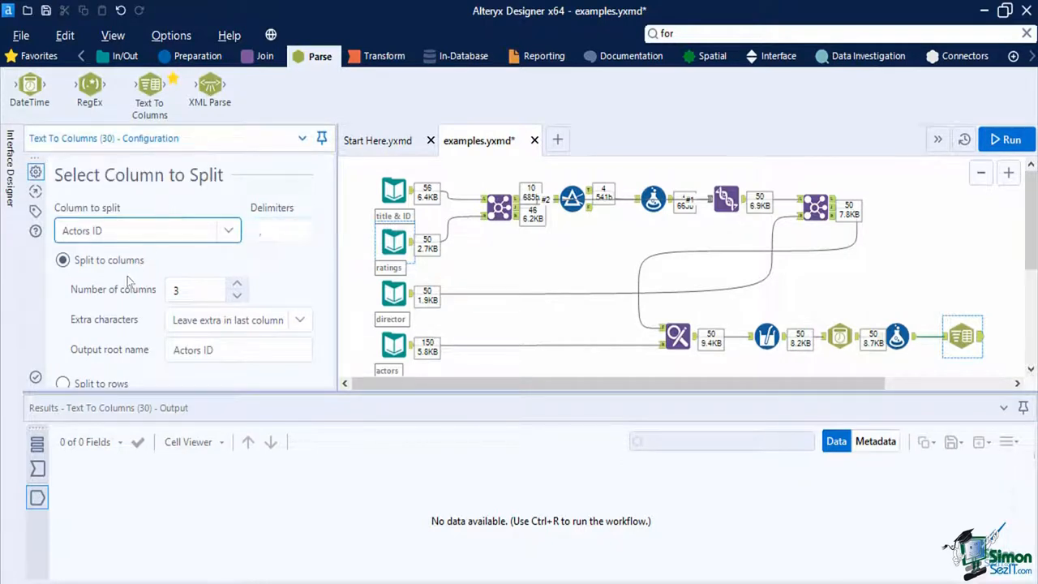
pyautogui.click(62, 285)
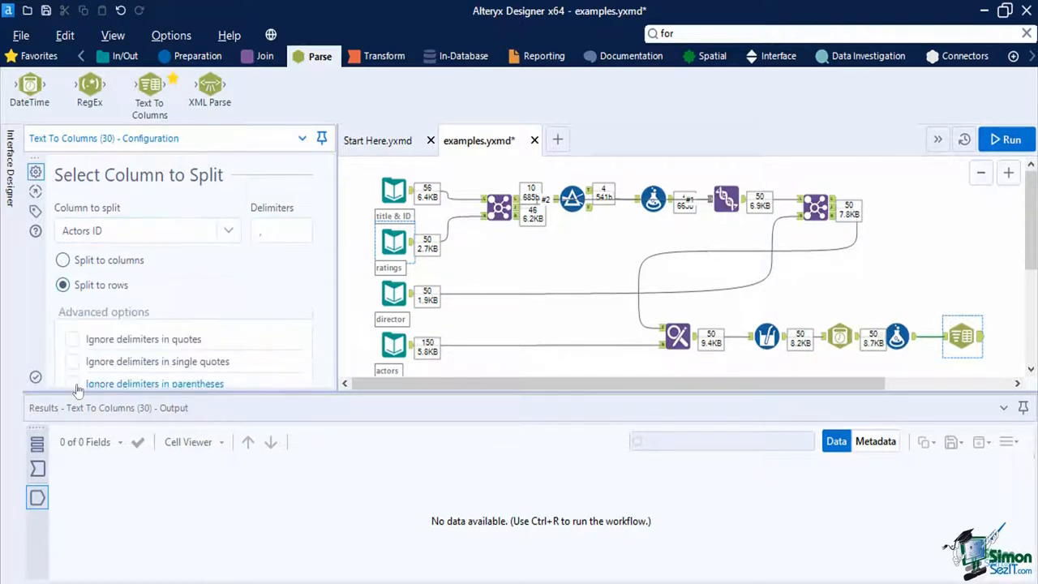
pyautogui.scroll(-3)
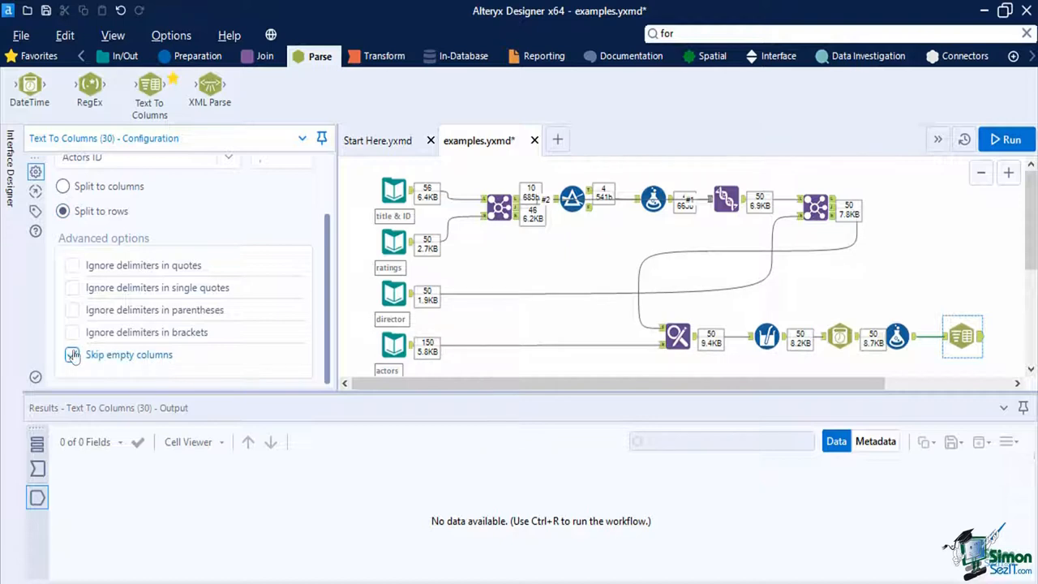
pyautogui.click(71, 353)
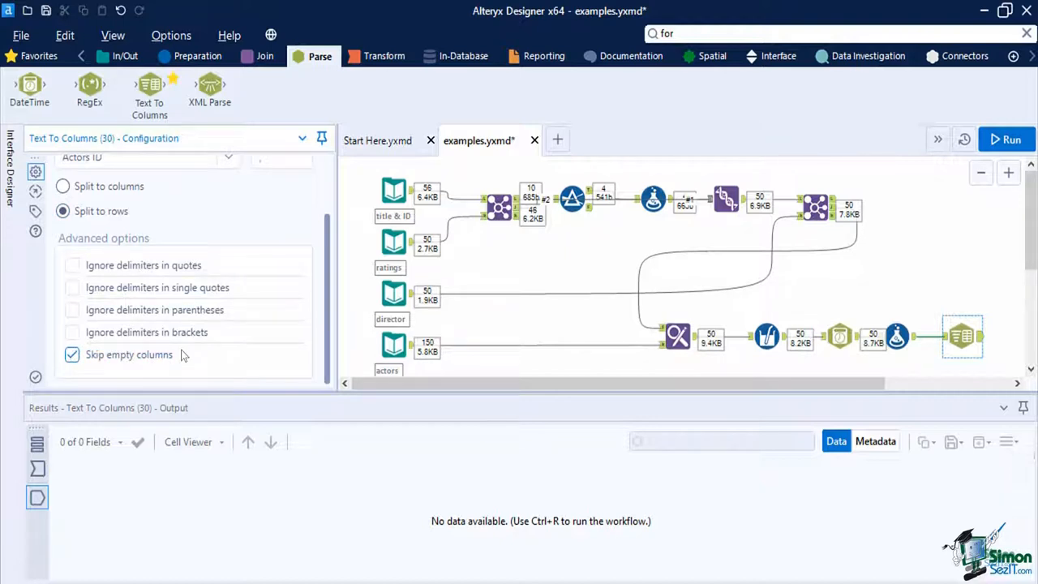
pyautogui.click(386, 55)
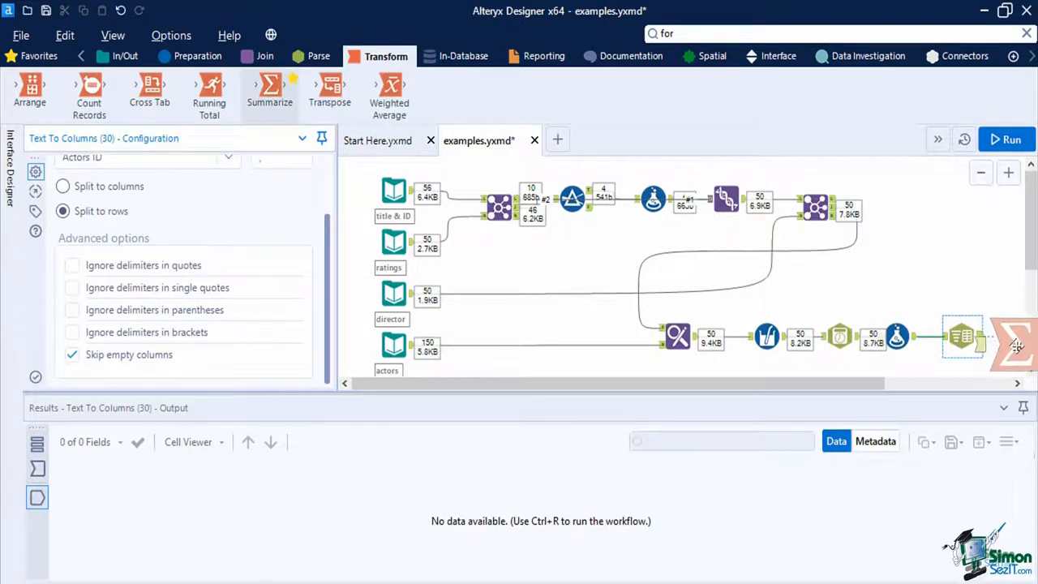
# - Summarize by Movie ID with Count Distinct Non Null and Max of Actors ID, then run and view the 50 records
pyautogui.click(1009, 336)
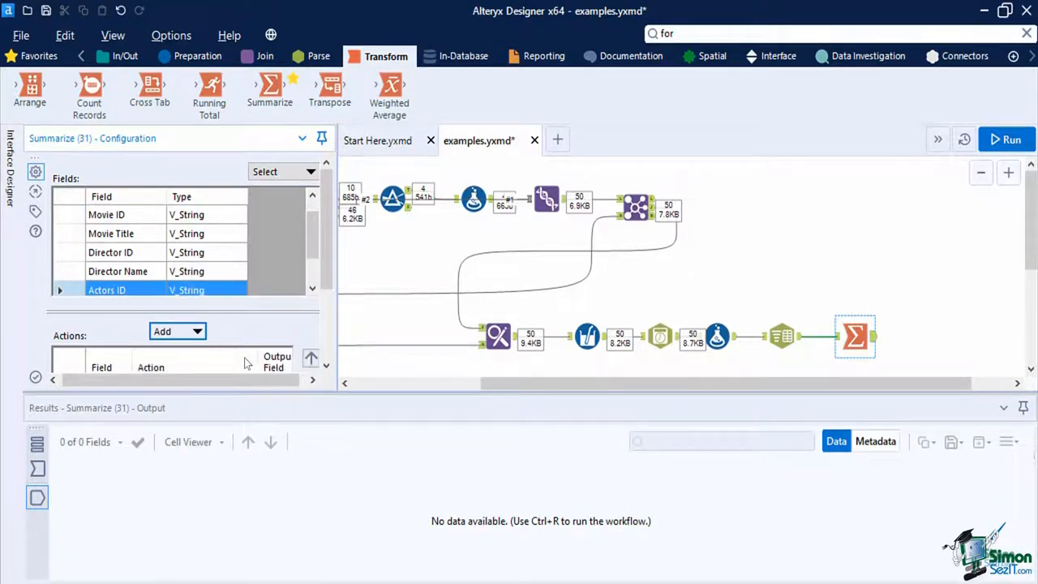
pyautogui.moveTo(260, 328)
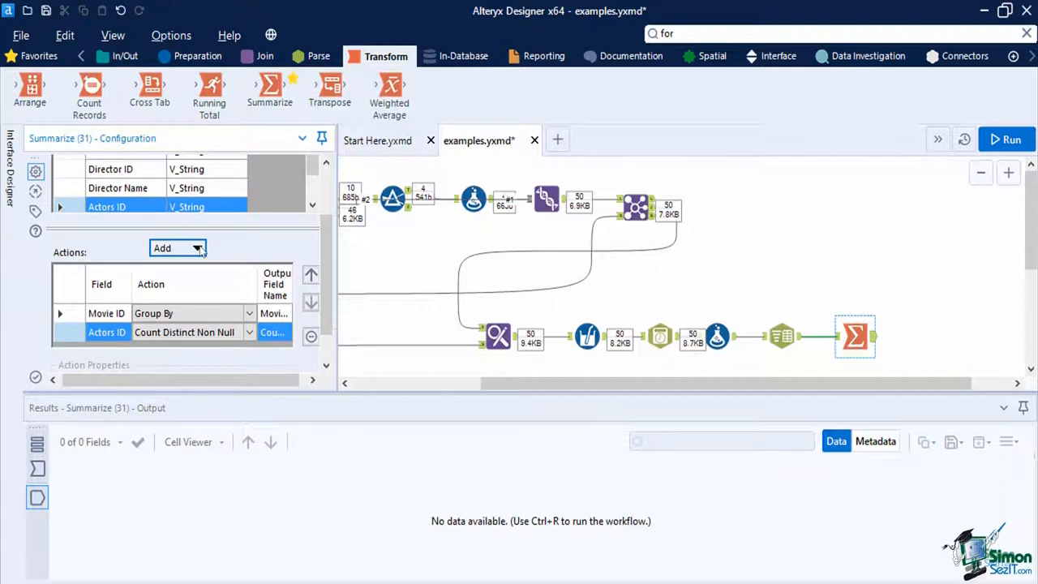
pyautogui.click(177, 246)
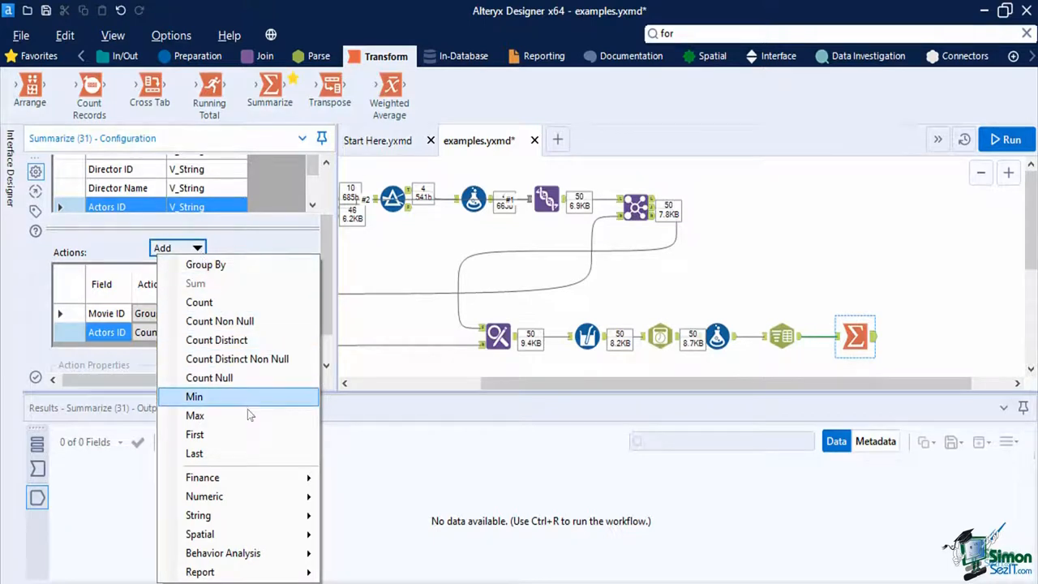
pyautogui.moveTo(195, 416)
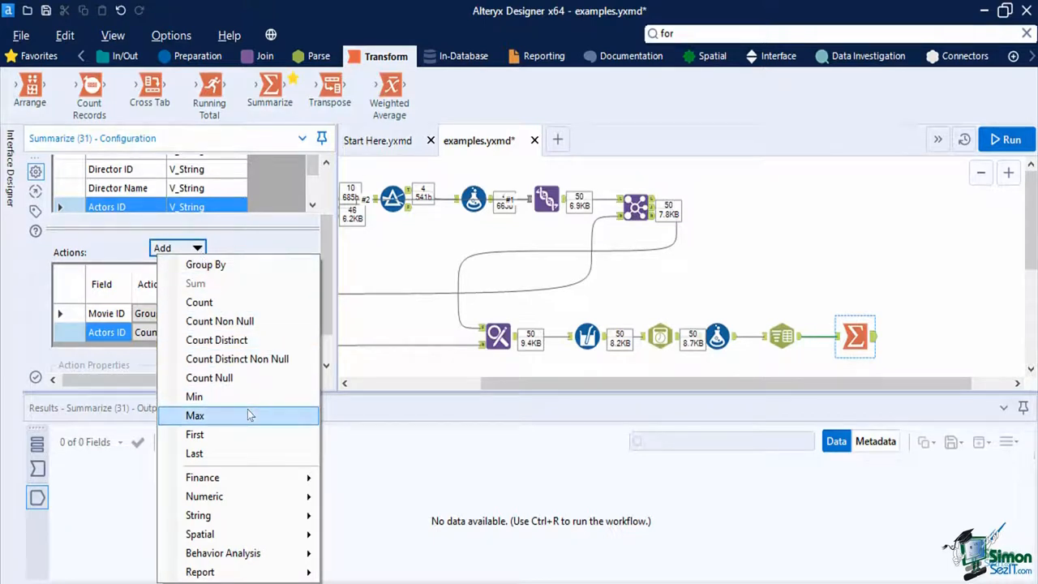
pyautogui.click(237, 359)
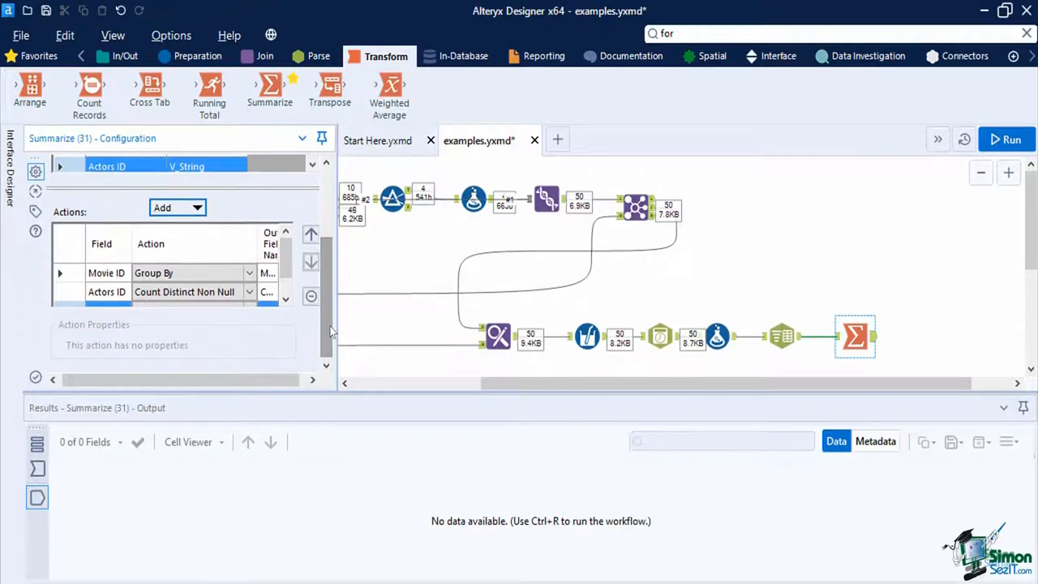
pyautogui.click(1006, 139)
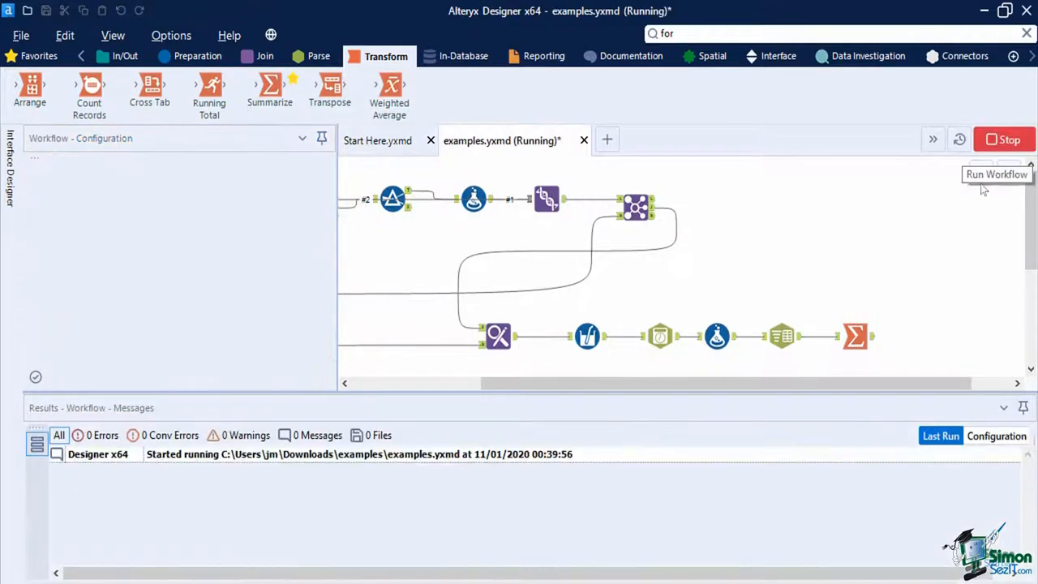
pyautogui.click(855, 335)
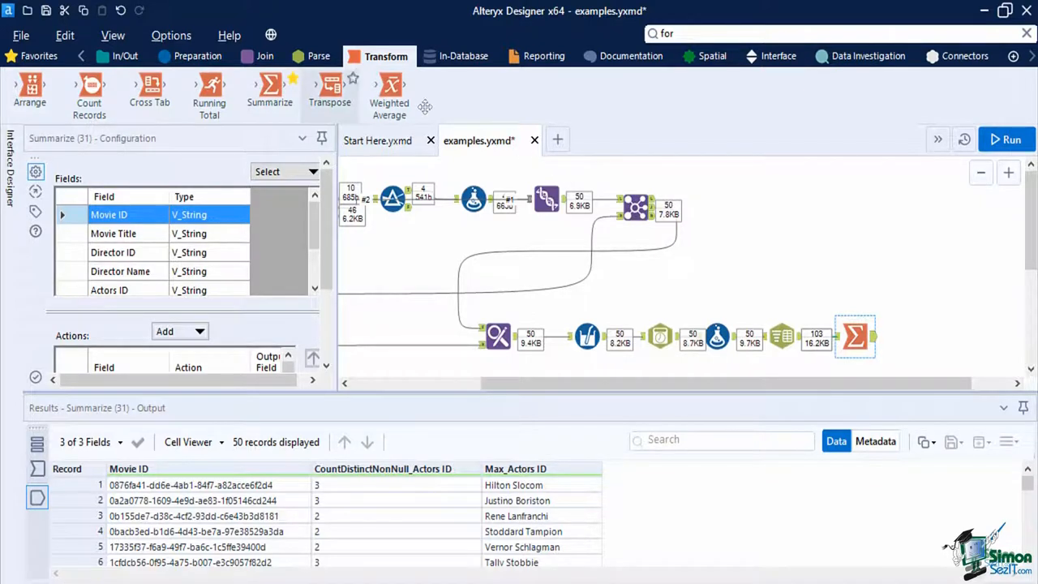
# - Set a second Text To Columns to 4 columns with output root name Actors and apply it
pyautogui.click(320, 55)
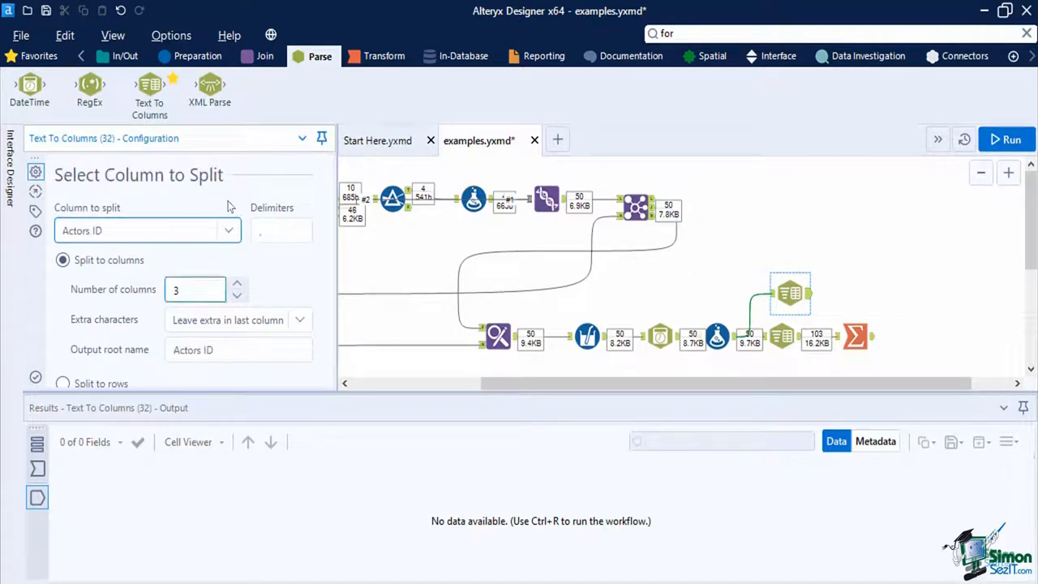
pyautogui.click(195, 289)
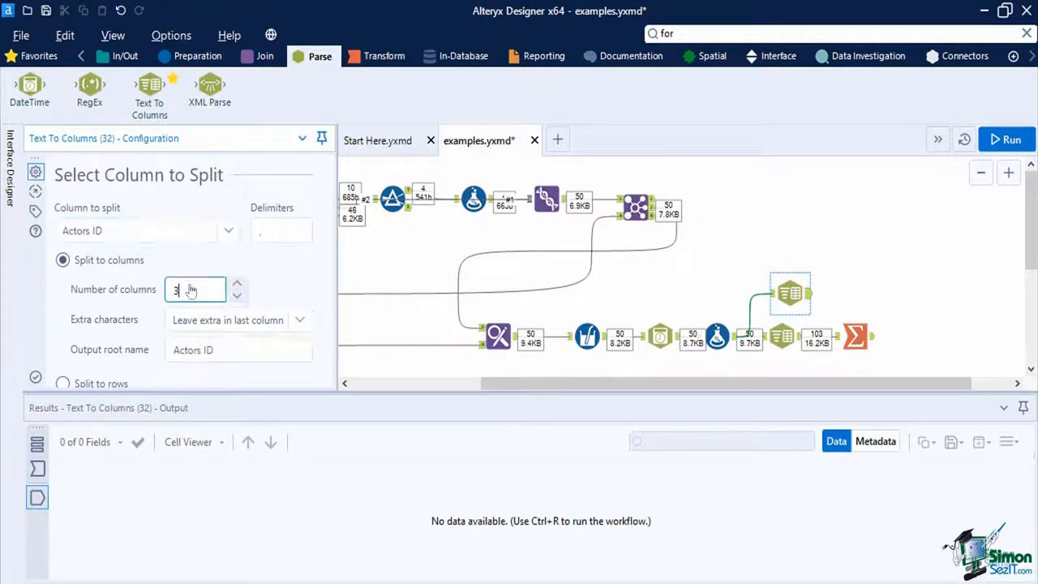
pyautogui.click(236, 284)
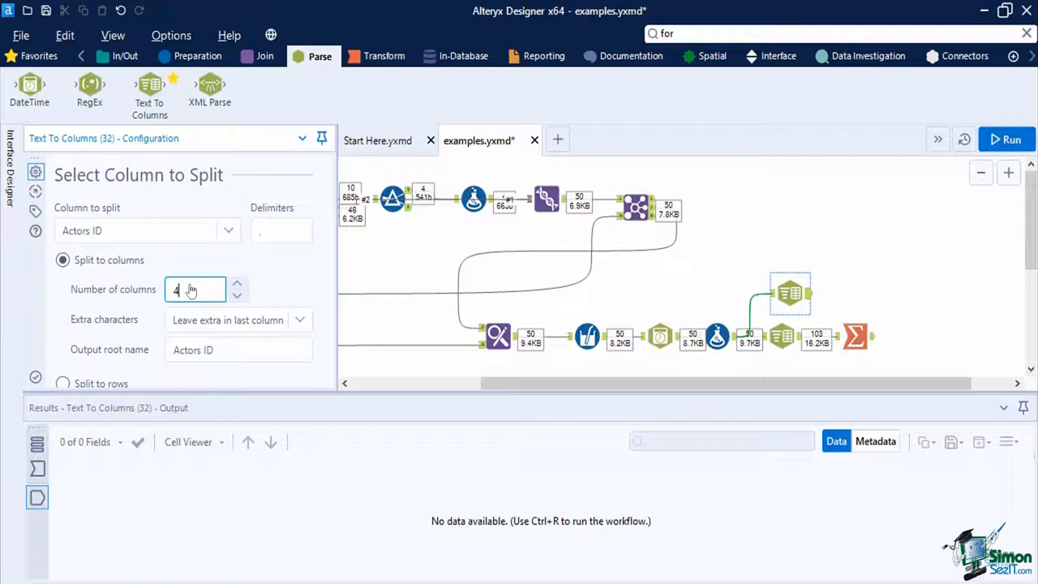
pyautogui.click(238, 351)
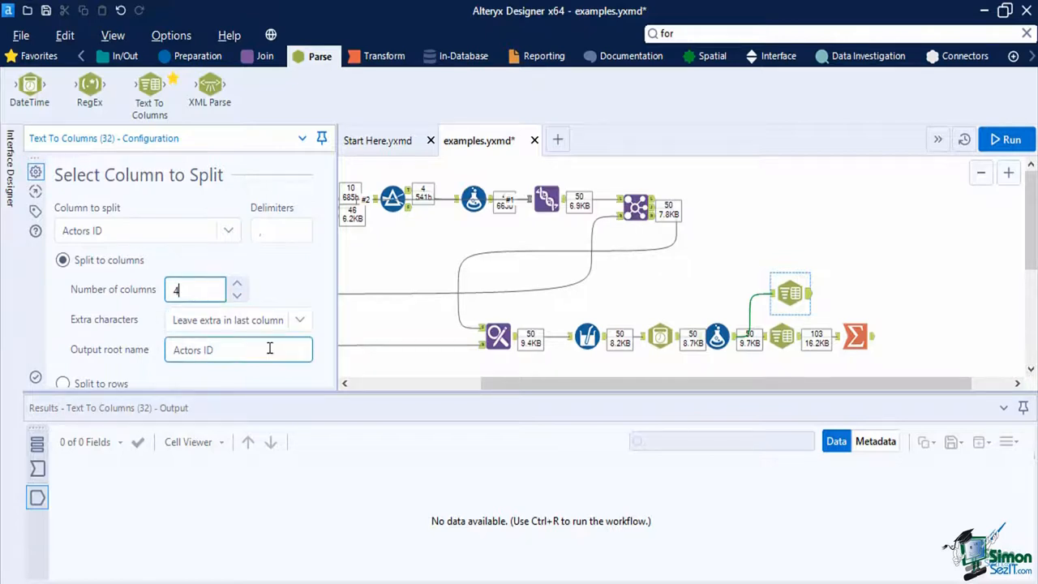
pyautogui.press('Backspace')
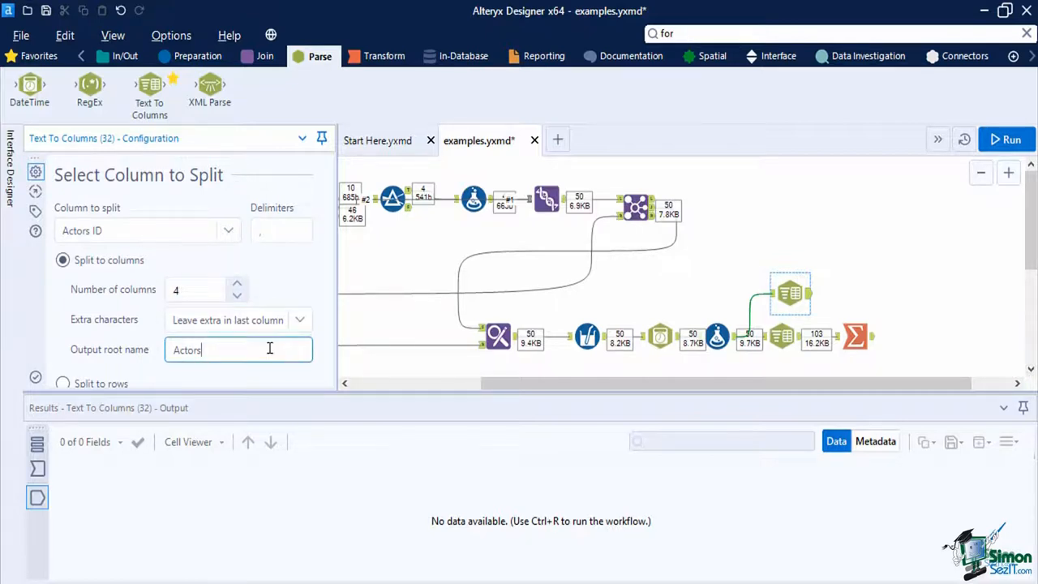
pyautogui.click(1006, 139)
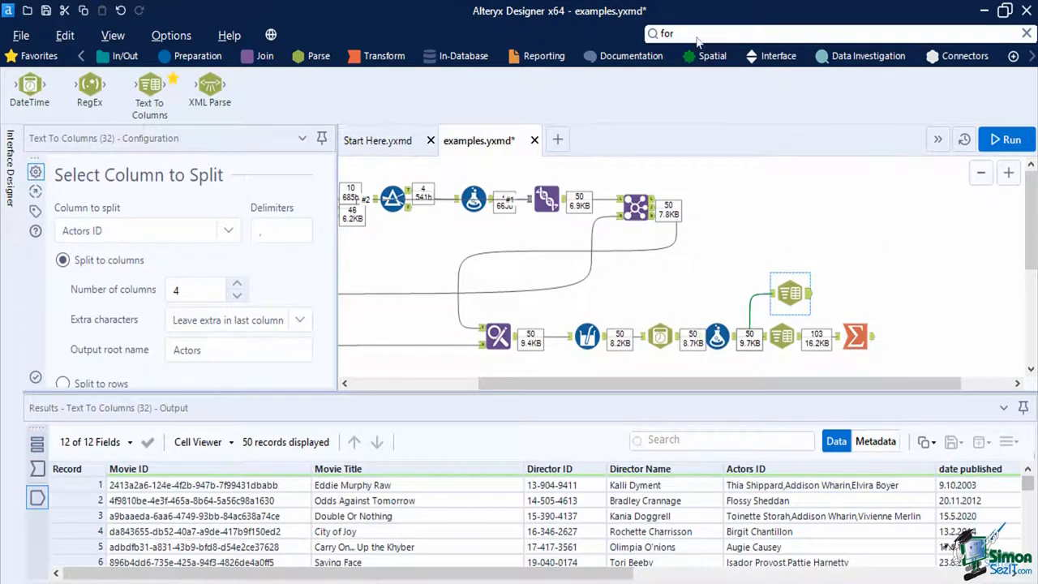
pyautogui.write('sel')
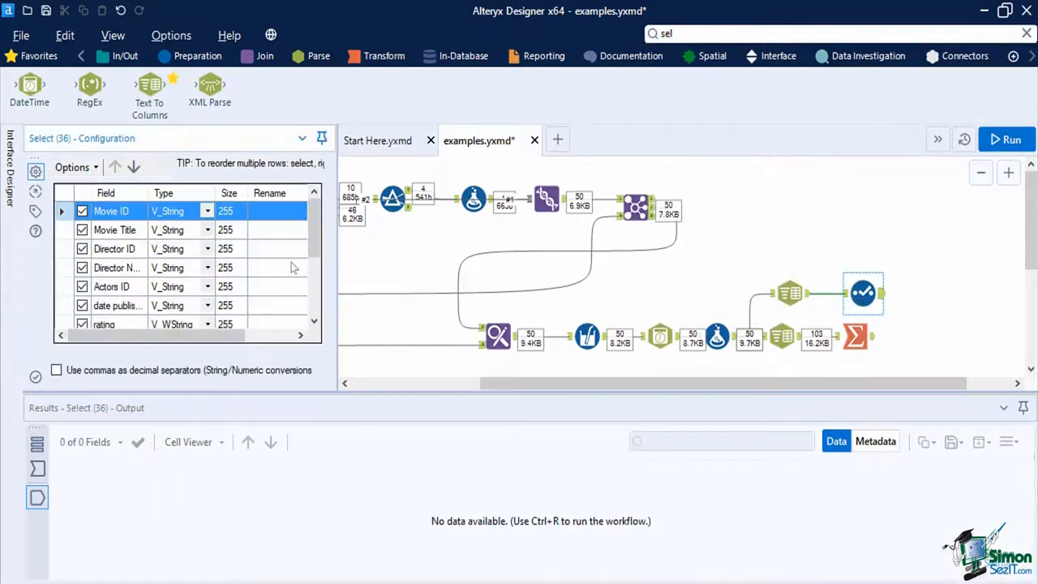
# - Untick Director ID and Actors ID in the Select step, run and view the 9 fields including Actors1–Actors4
pyautogui.click(82, 285)
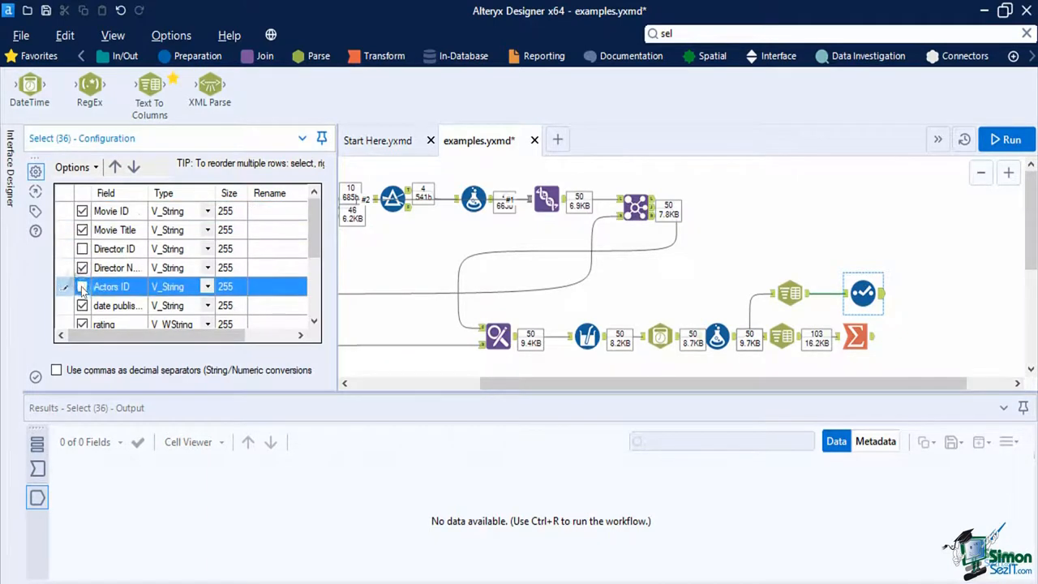
pyautogui.click(81, 285)
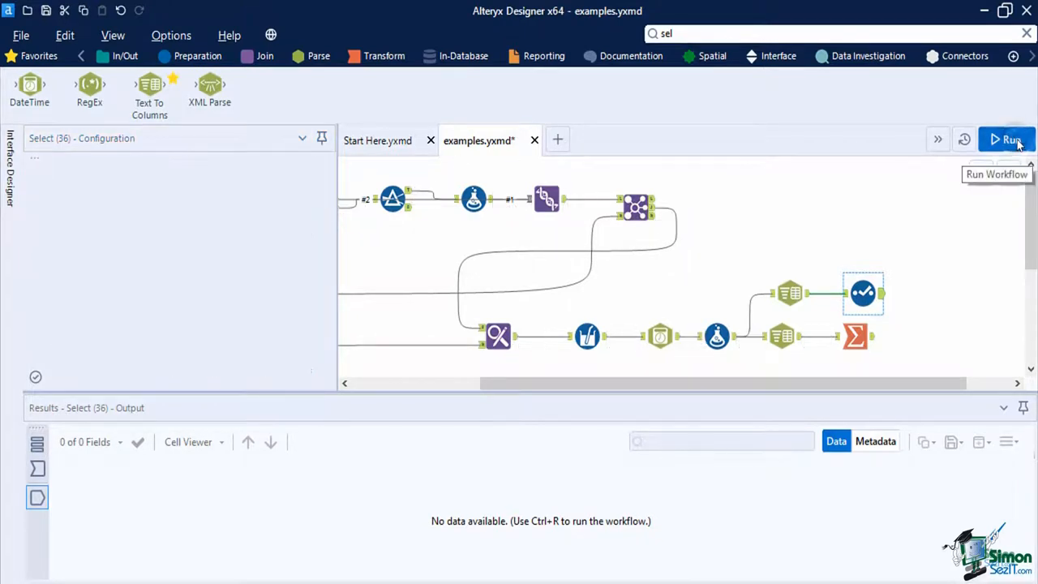
pyautogui.click(1006, 139)
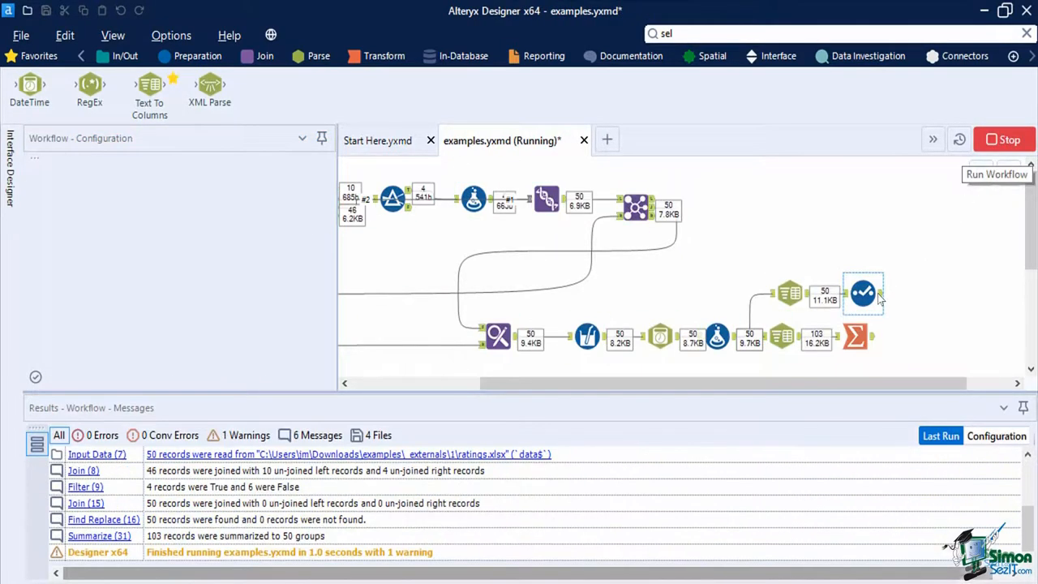
pyautogui.click(863, 294)
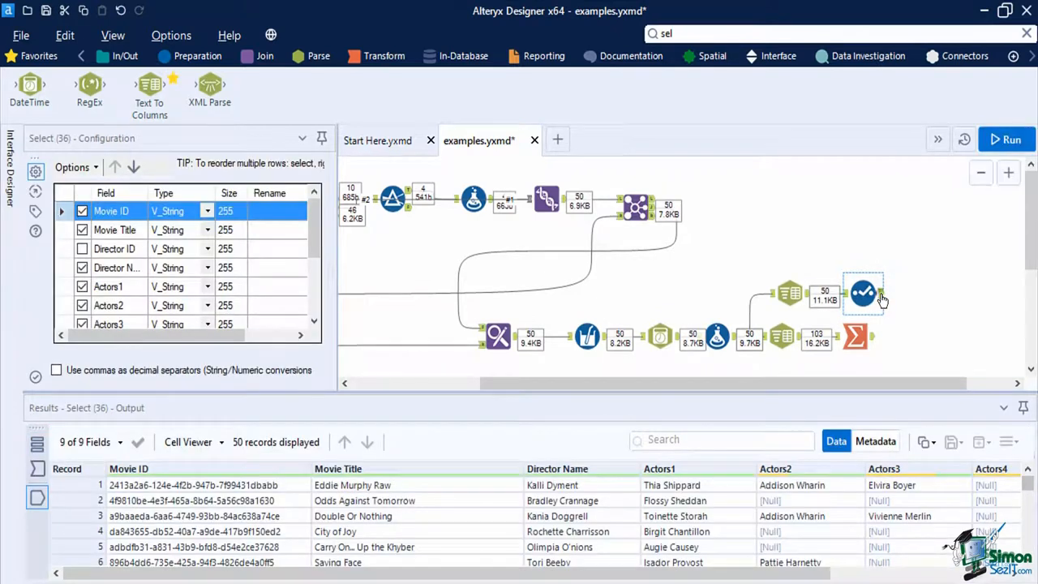